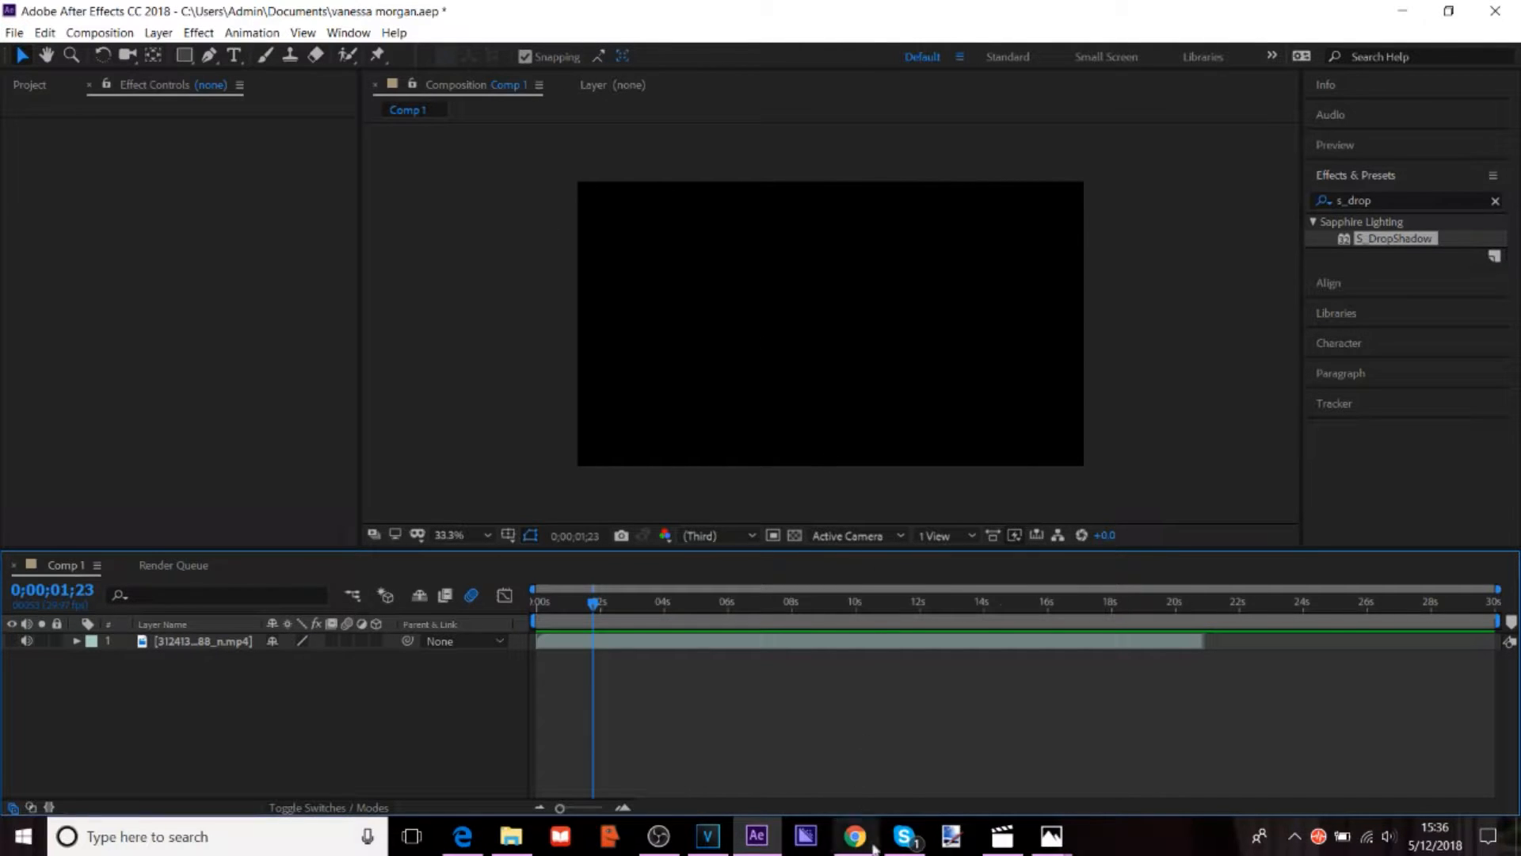
Step: Bring the browser with the Google image search for wall to the front
click(851, 837)
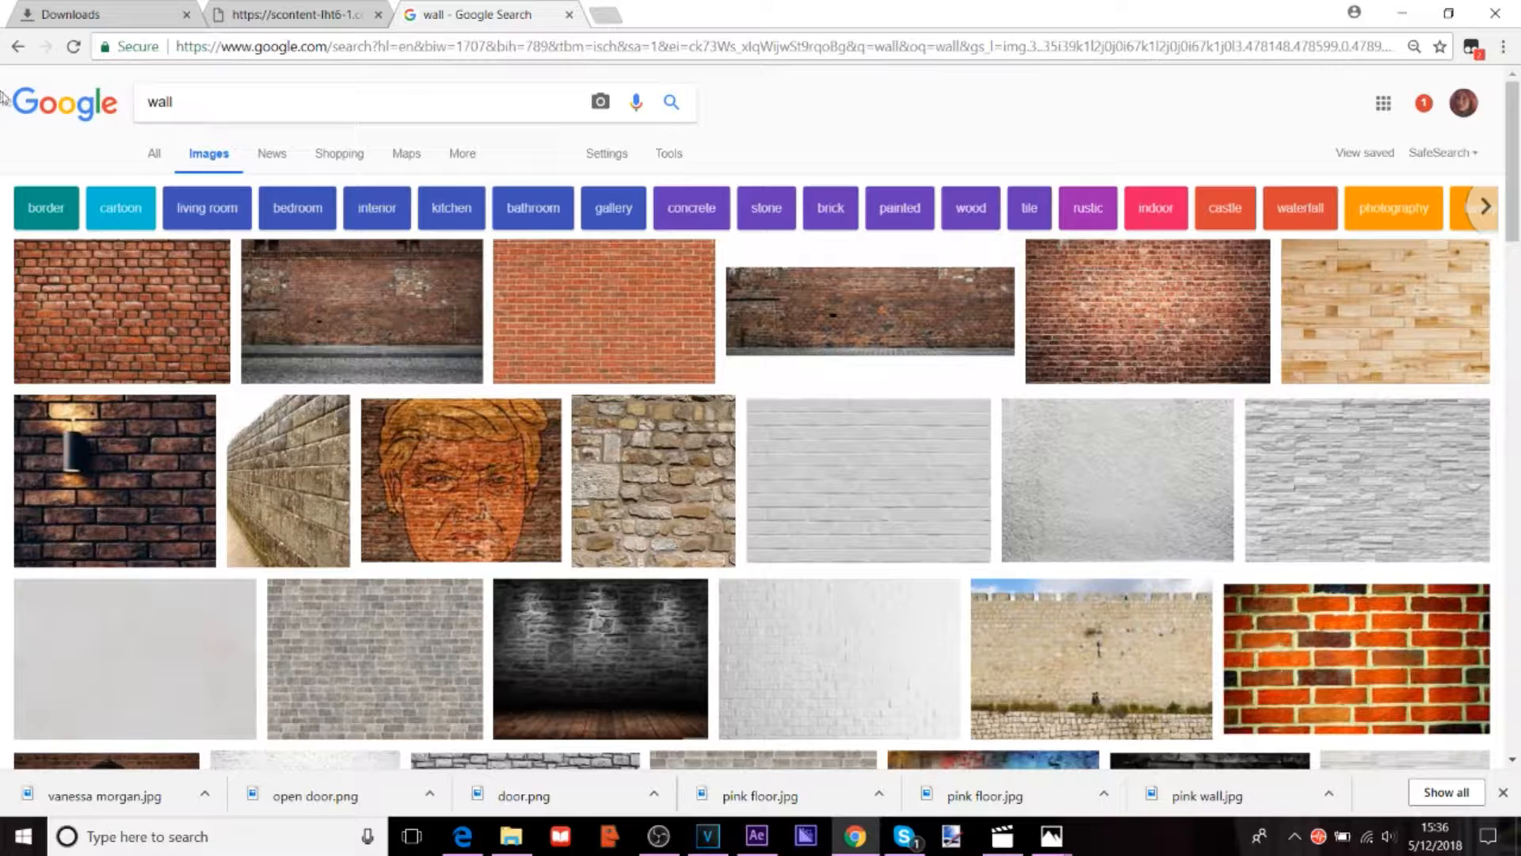
Step: Preview the white brick wall texture result and return to After Effects
click(866, 479)
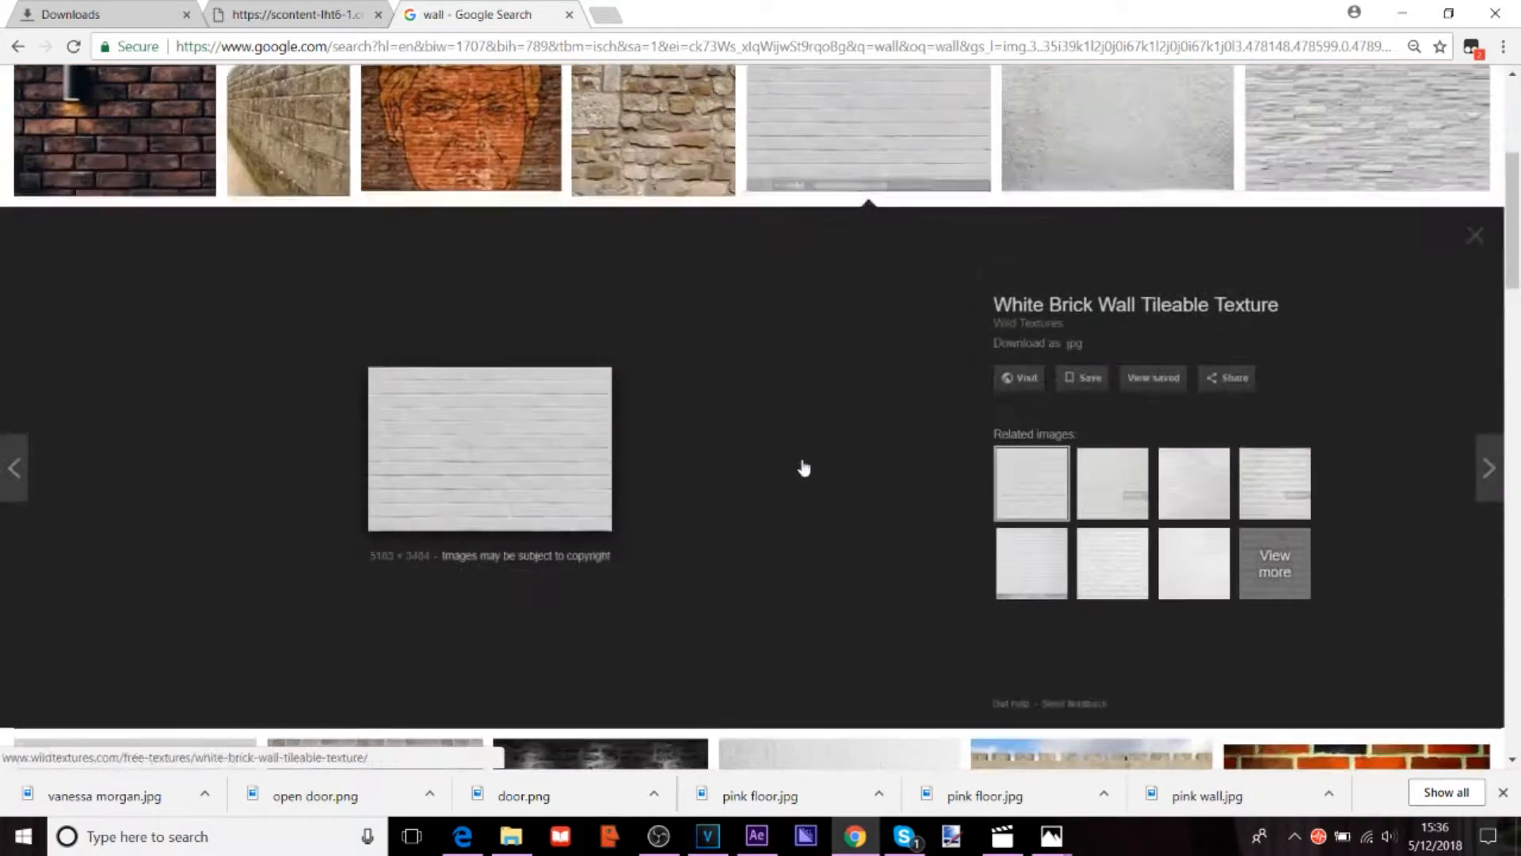
click(756, 835)
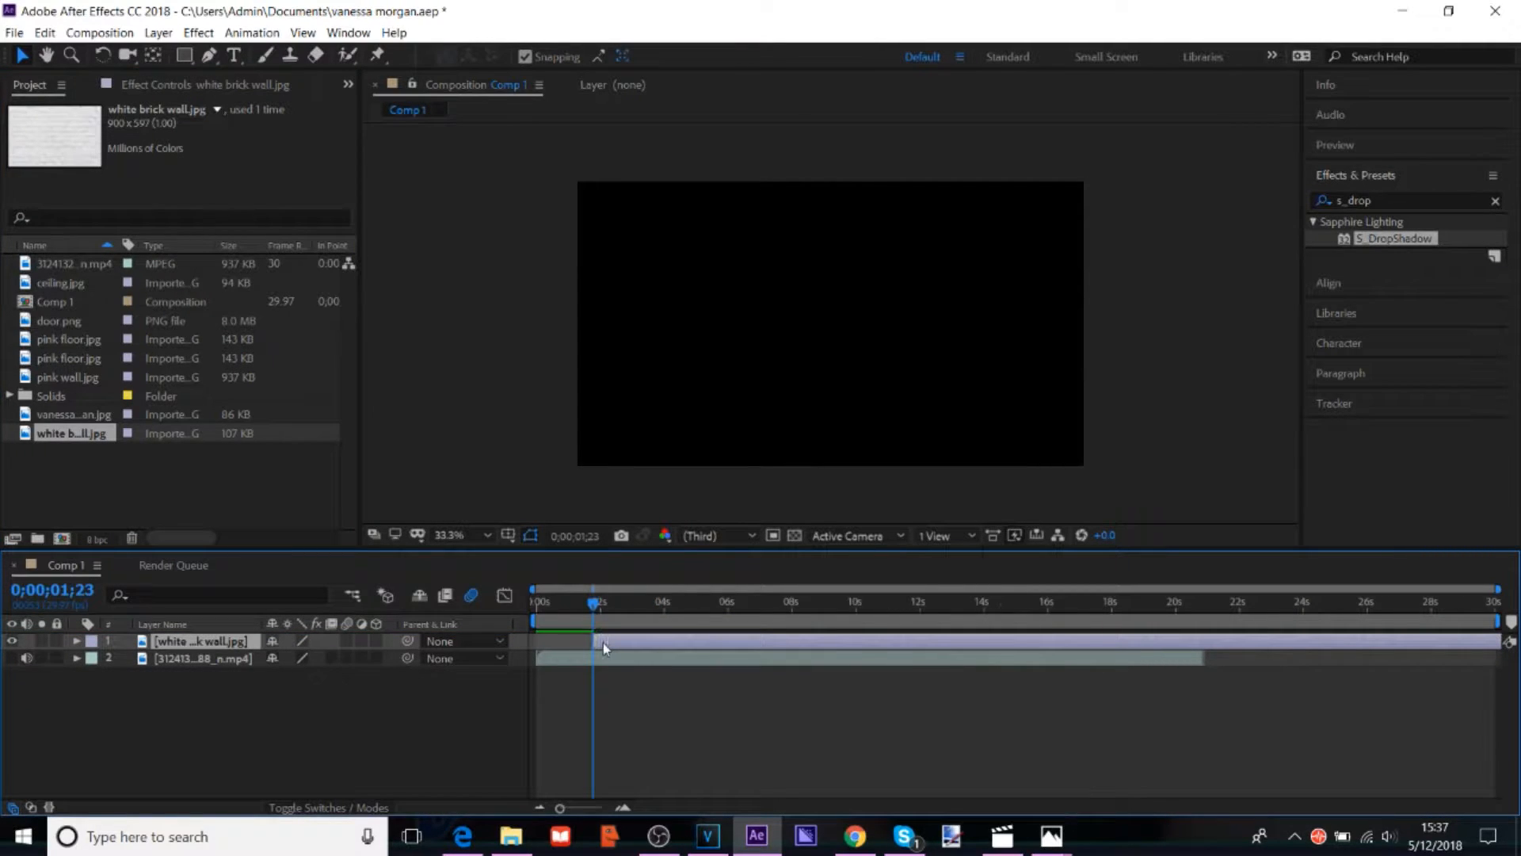
Step: Select the white brick wall layer in Comp 1 to make it 3D and duplicate it
click(76, 642)
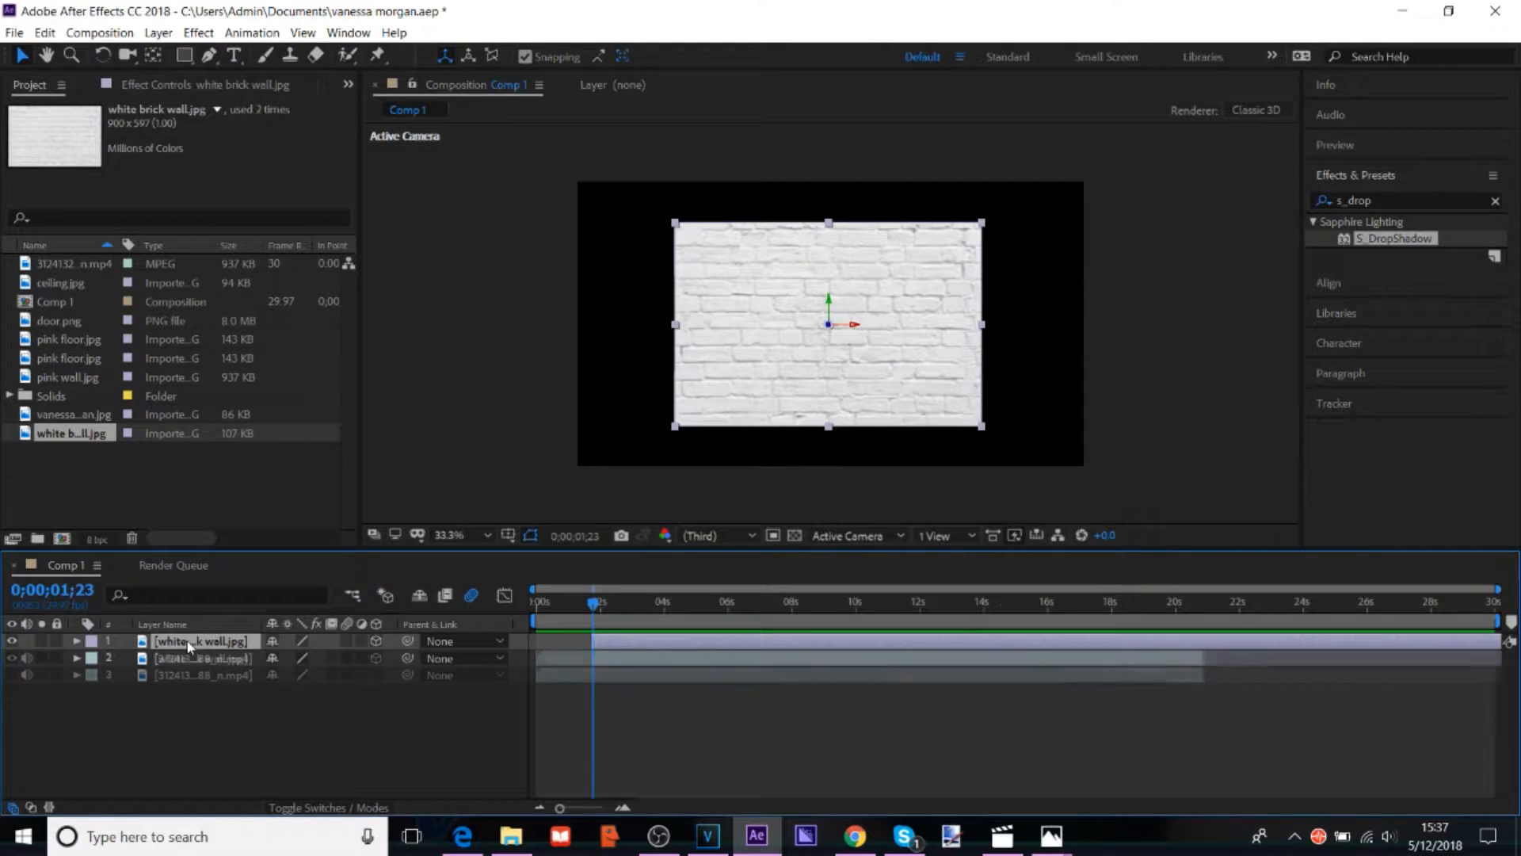
Step: Rotate a brick wall copy 90° on Y and slide it left against the back wall
click(76, 641)
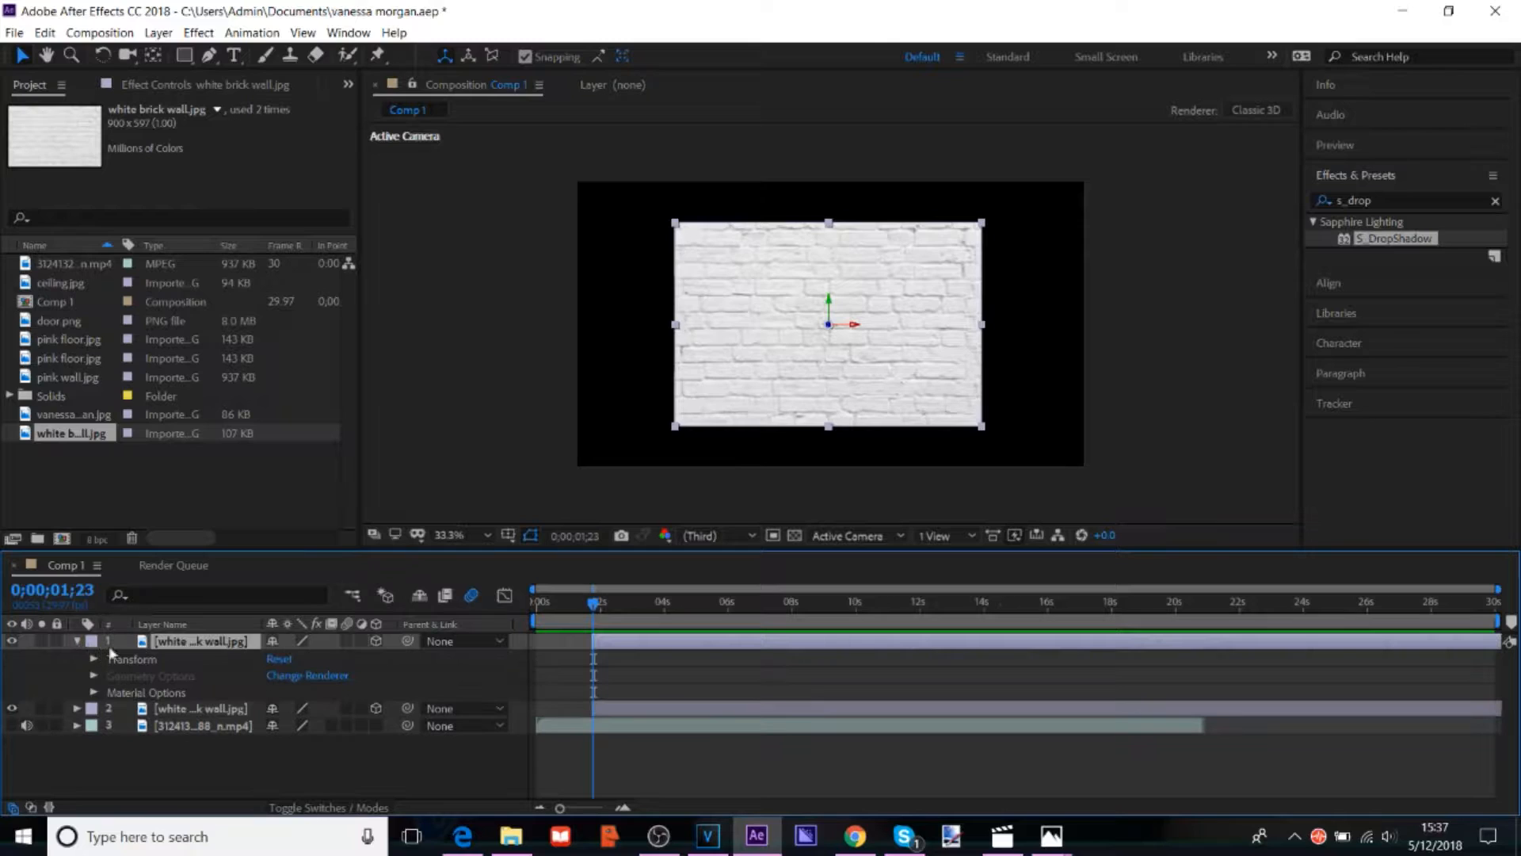
click(94, 659)
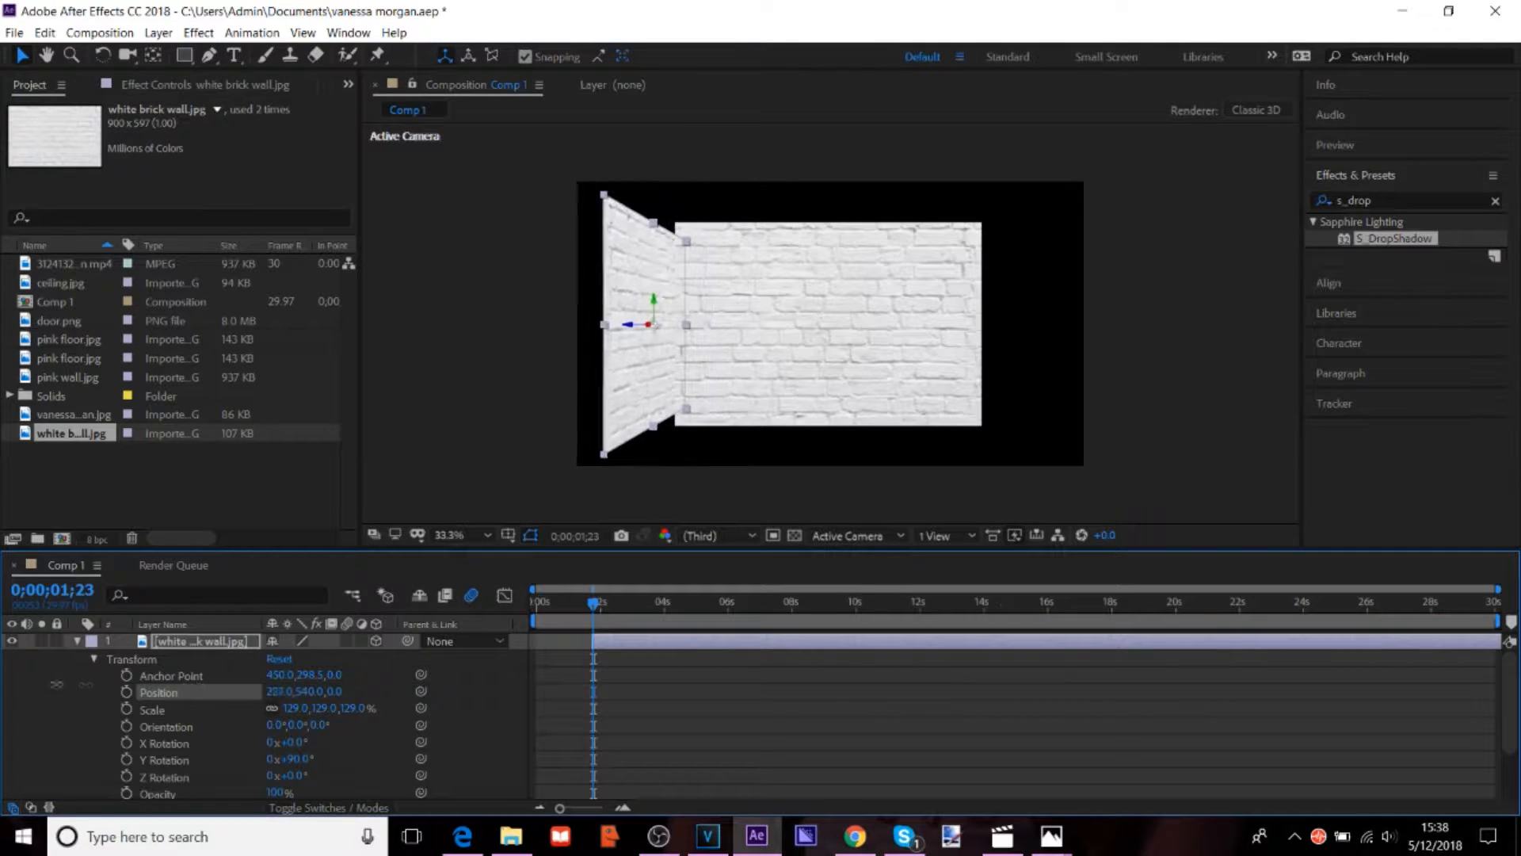
drag(669, 320, 626, 325)
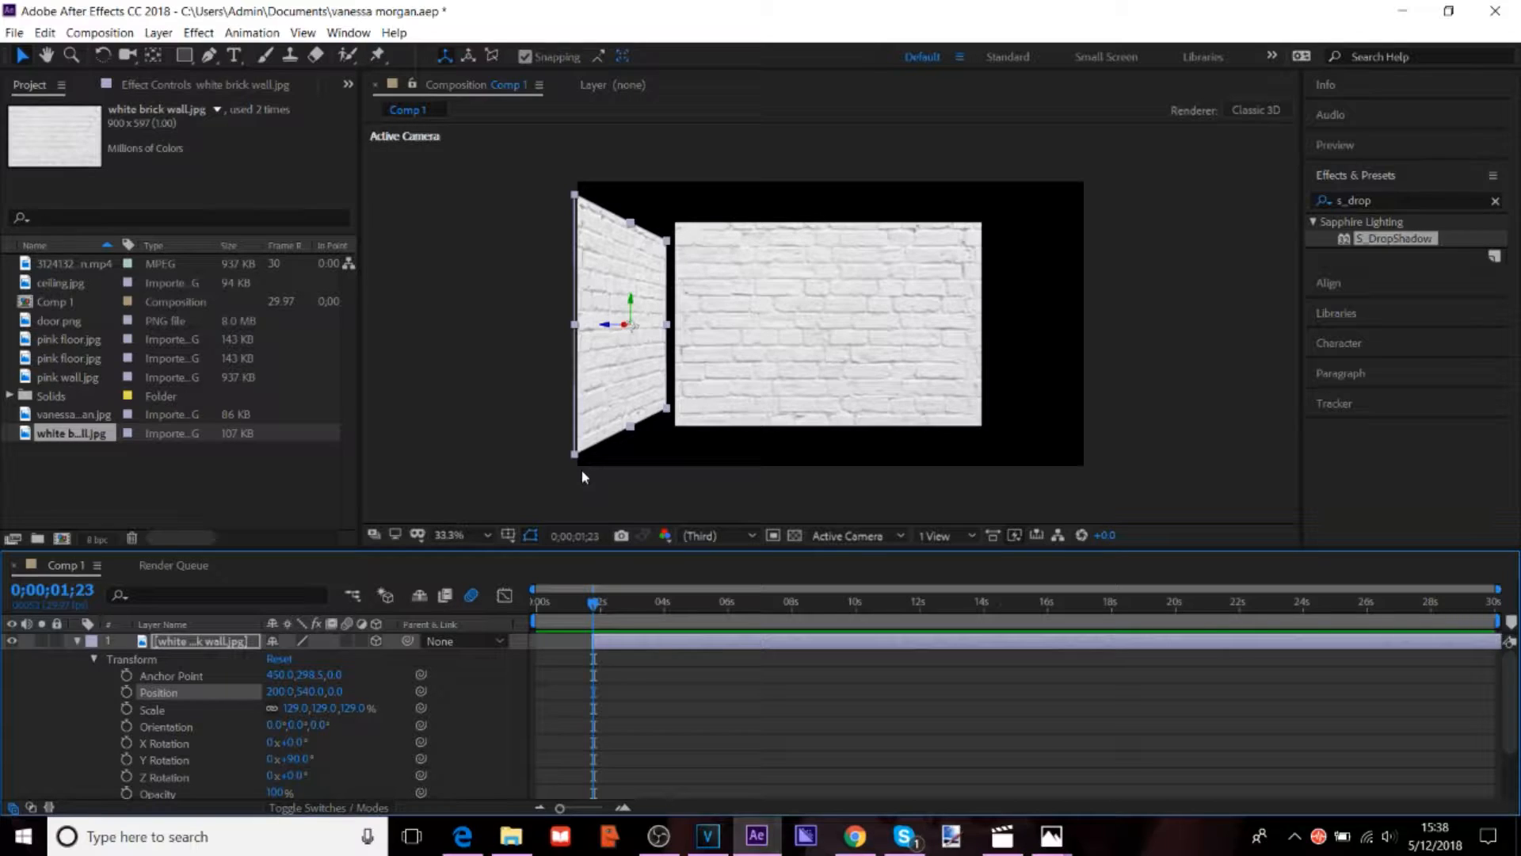
drag(629, 323, 669, 323)
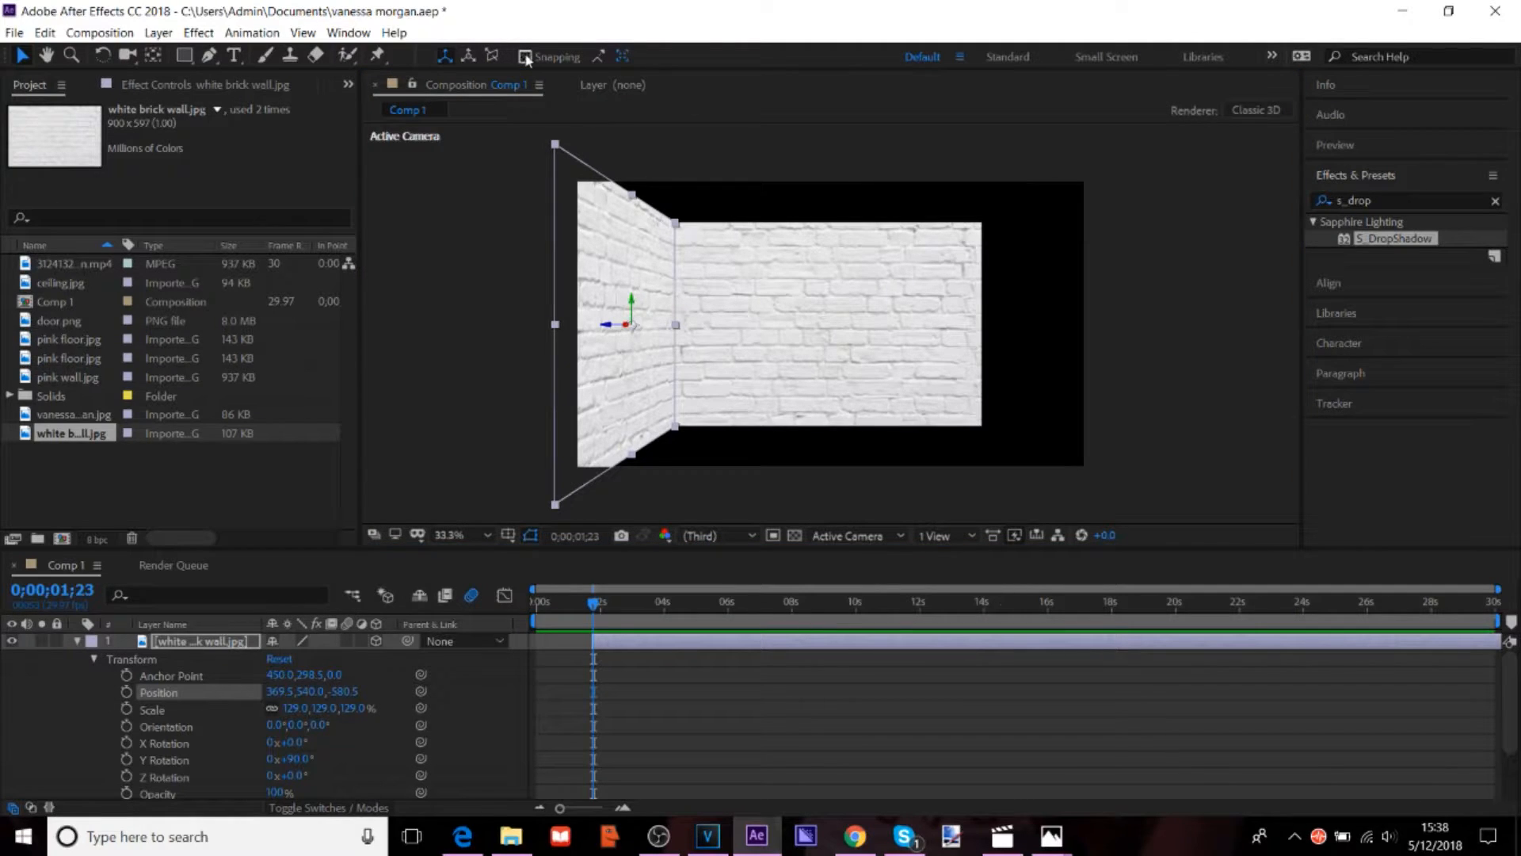
Step: Fine-tune the left side wall's position so it meets the back wall corner
drag(626, 325, 582, 320)
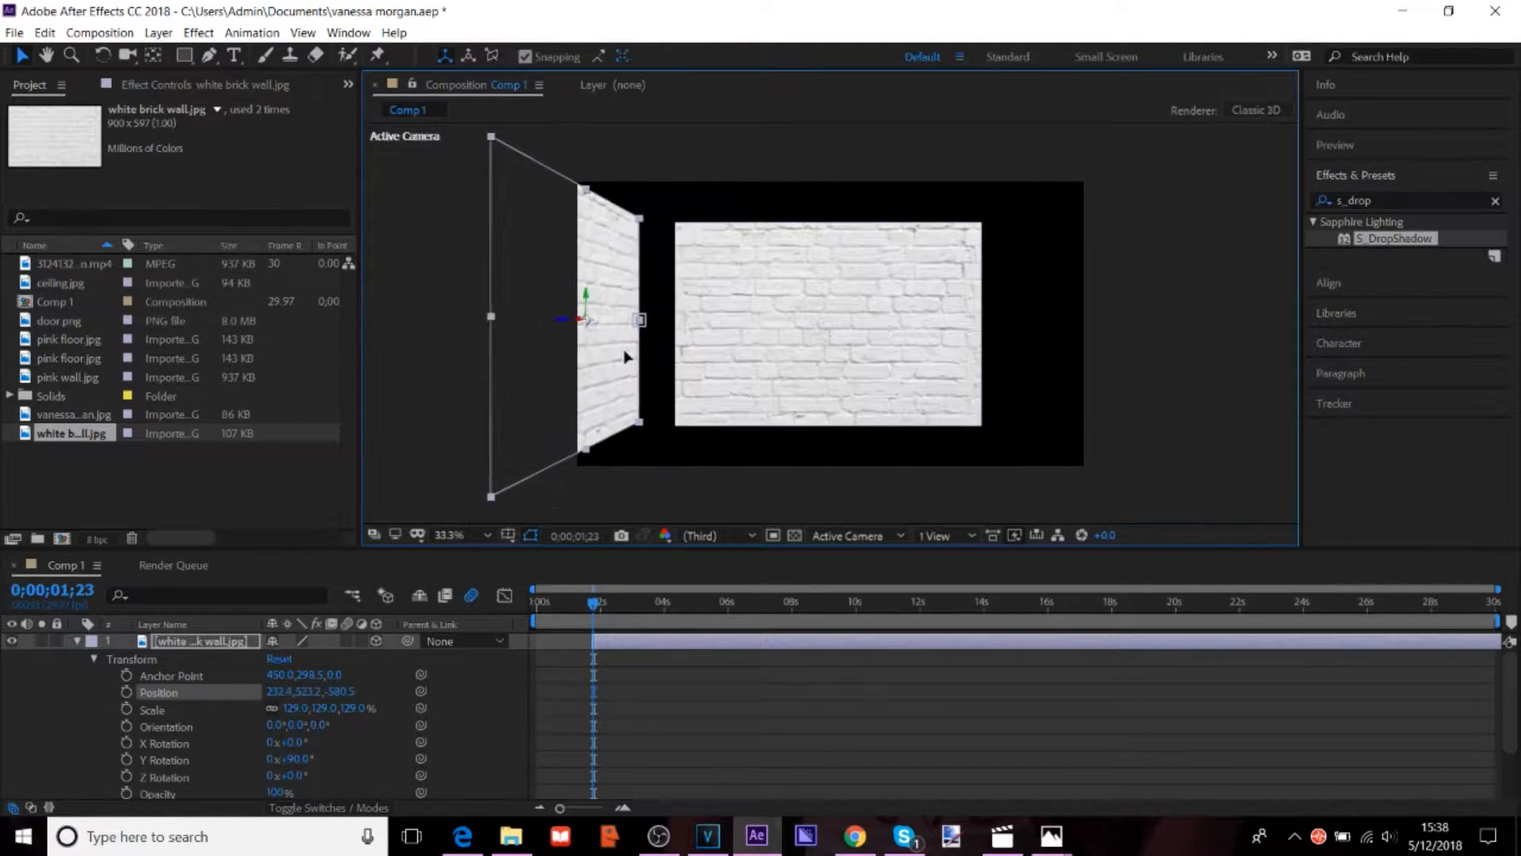
drag(612, 320, 626, 320)
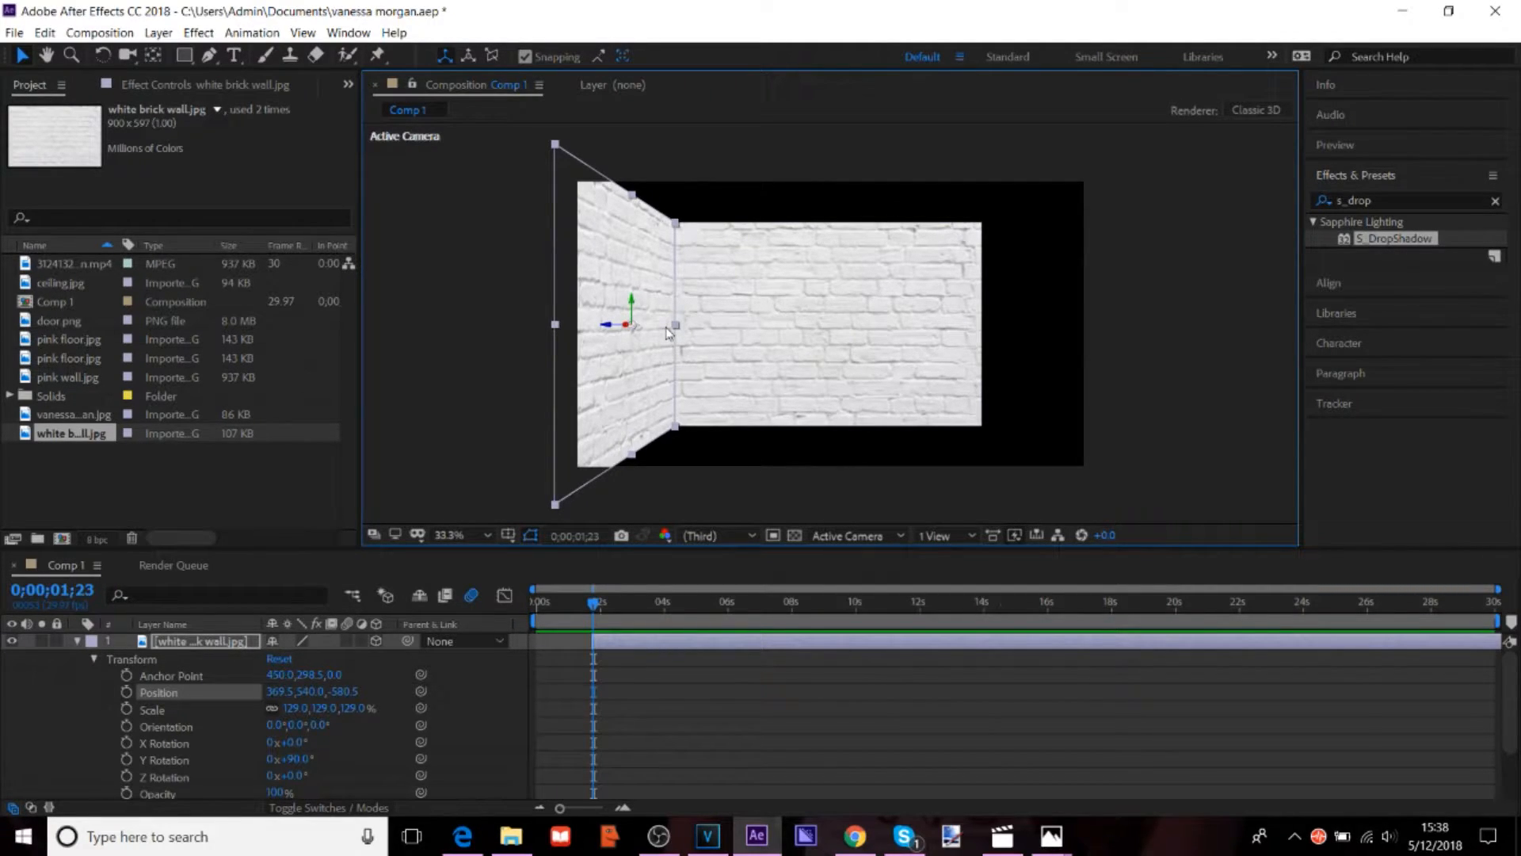
mouse_move(632, 352)
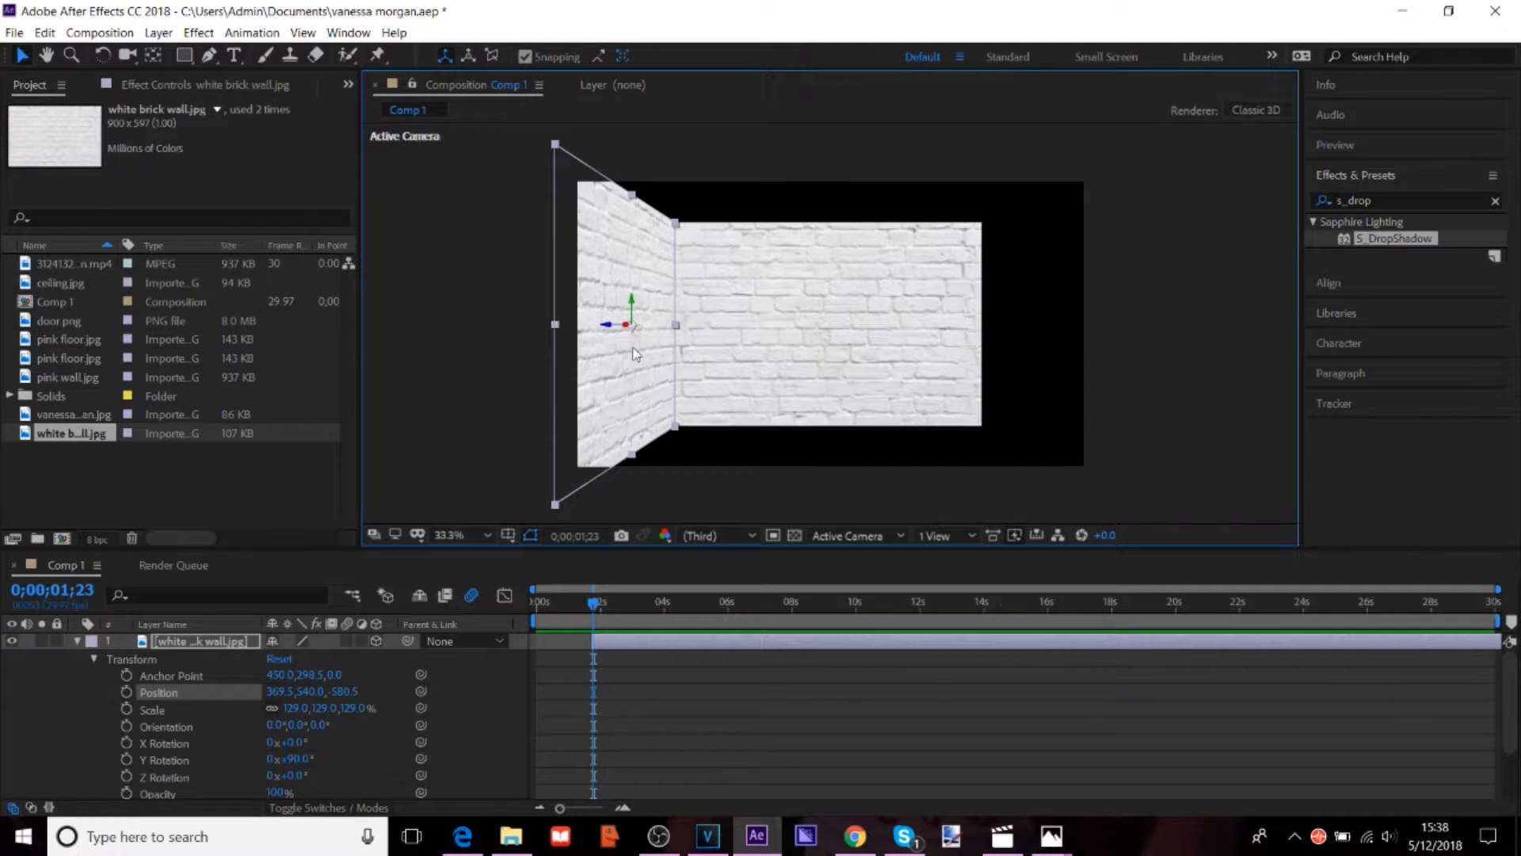
drag(630, 325, 621, 306)
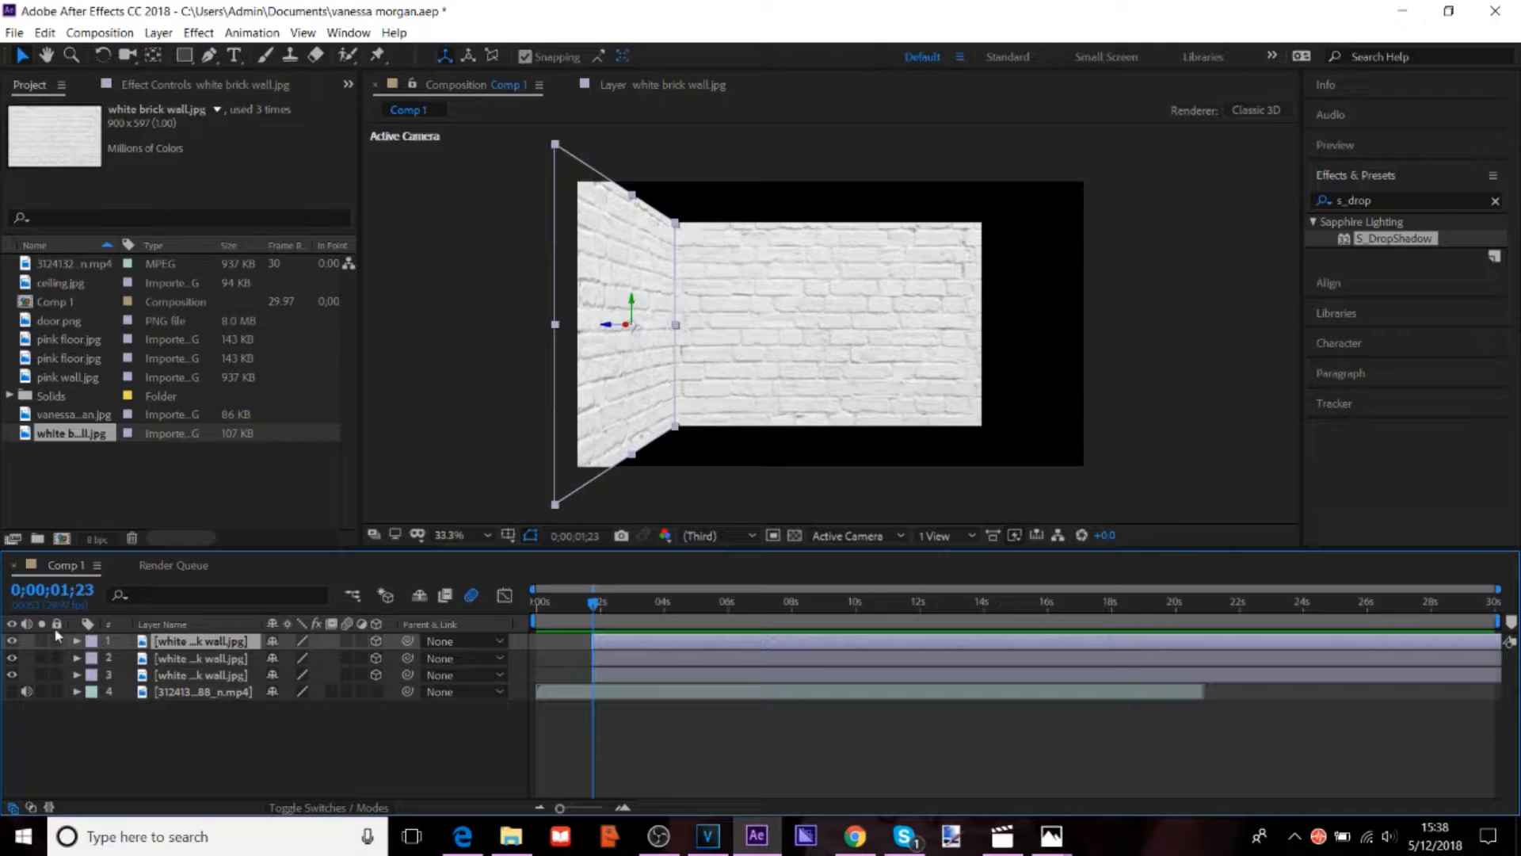
Step: Set the newest wall copy's Y Rotation to -90° to form the right side wall
click(44, 31)
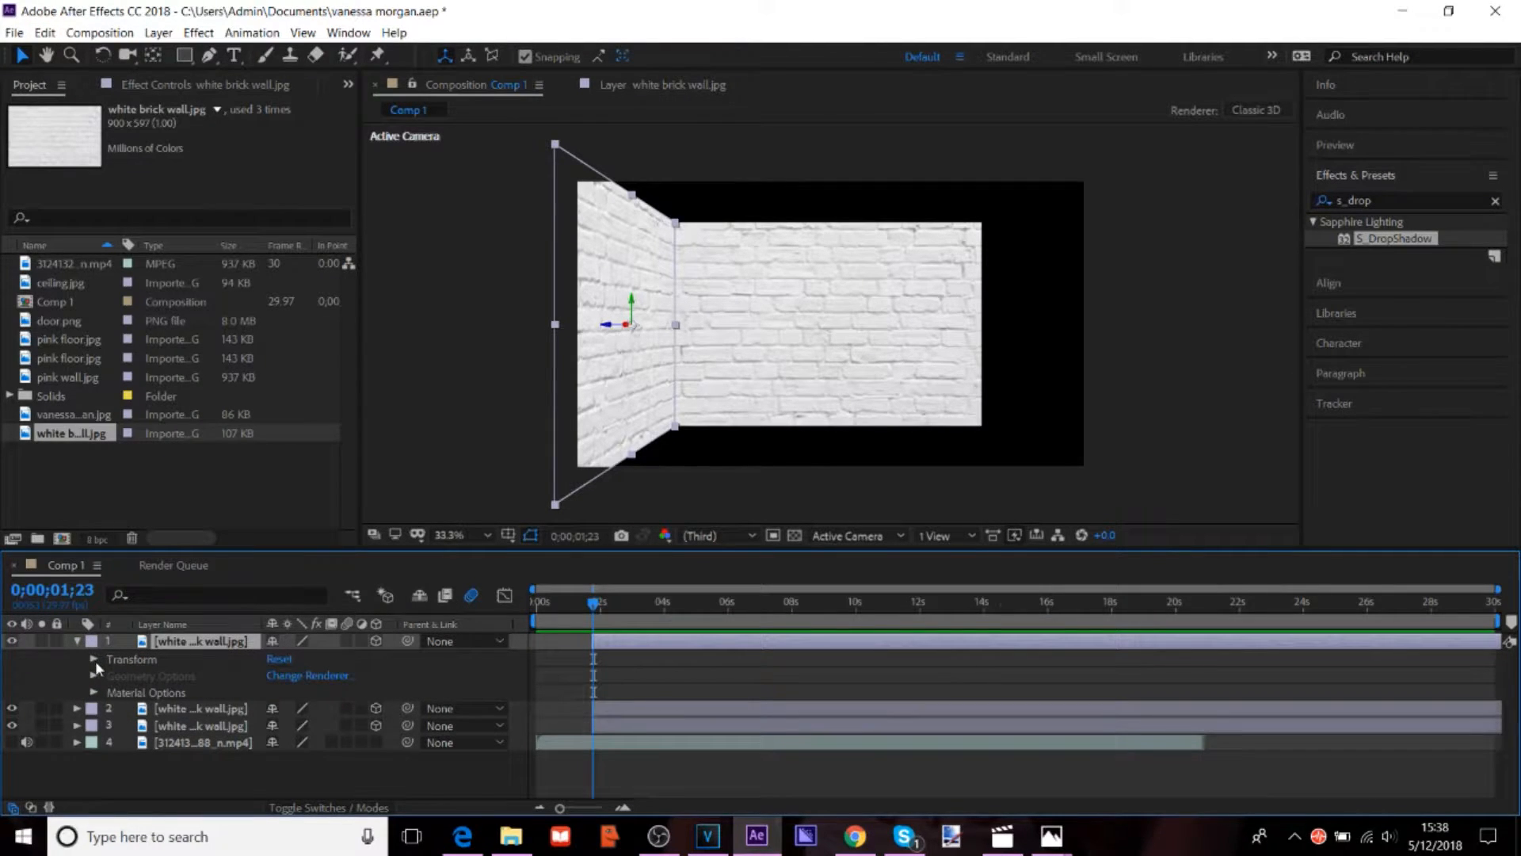
click(92, 656)
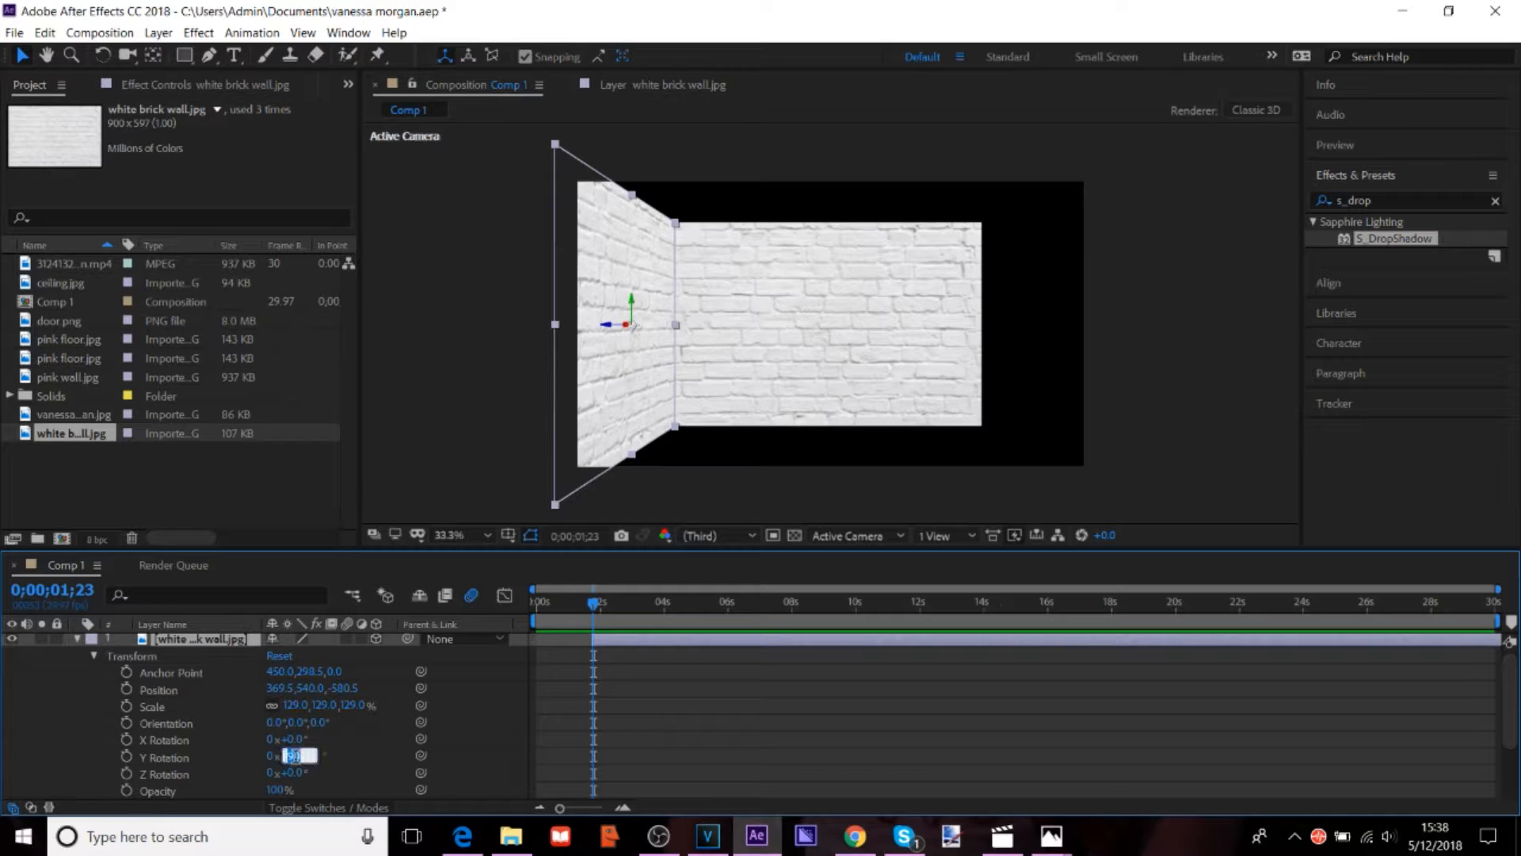
text(-90)
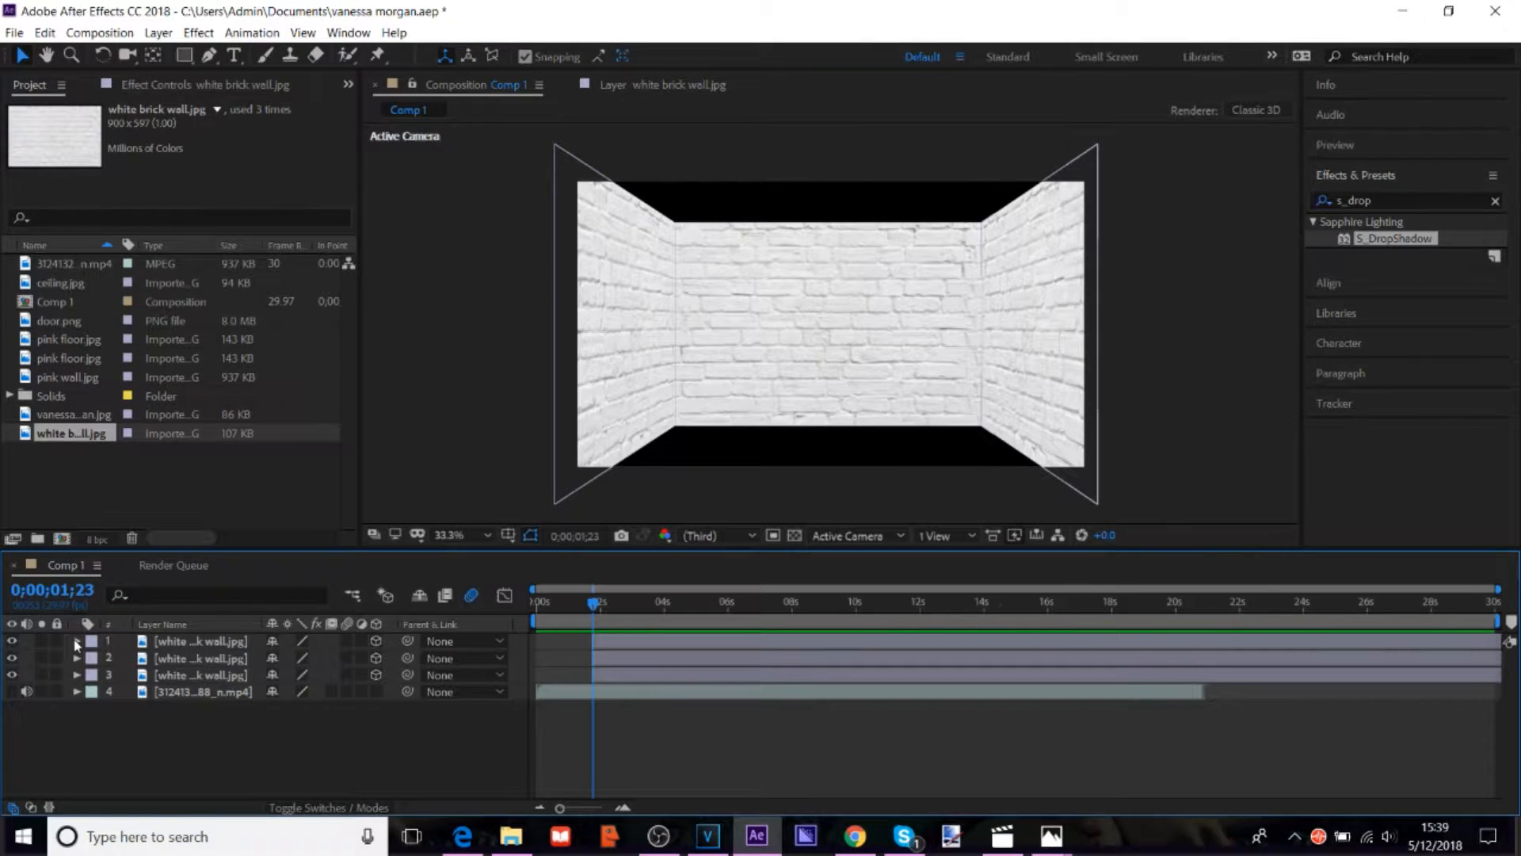
click(15, 32)
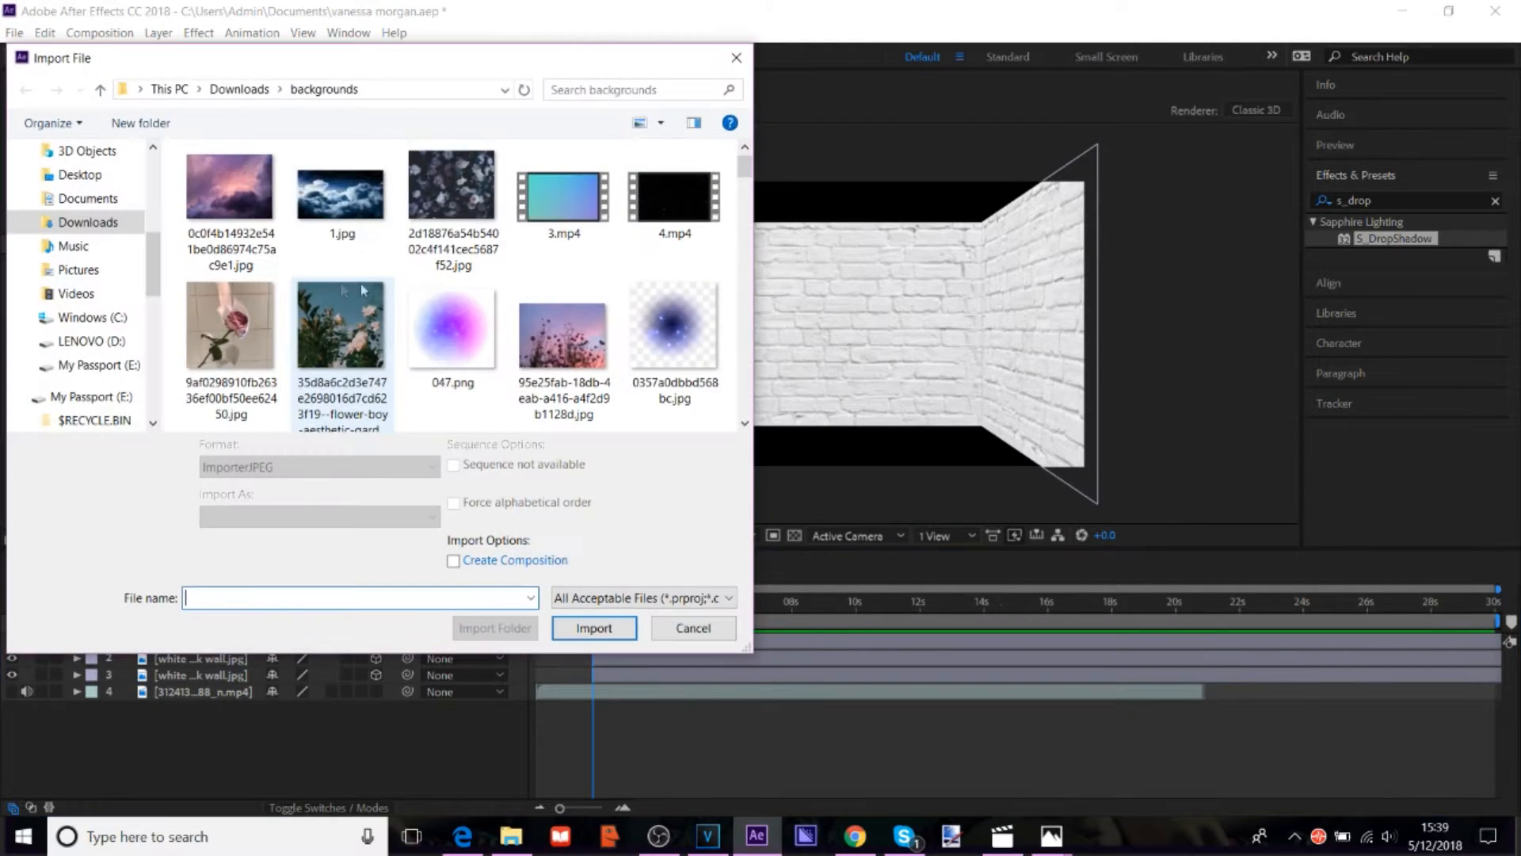
Step: Import white floor.jpg from Downloads/backgrounds into the project
scroll(down, 3)
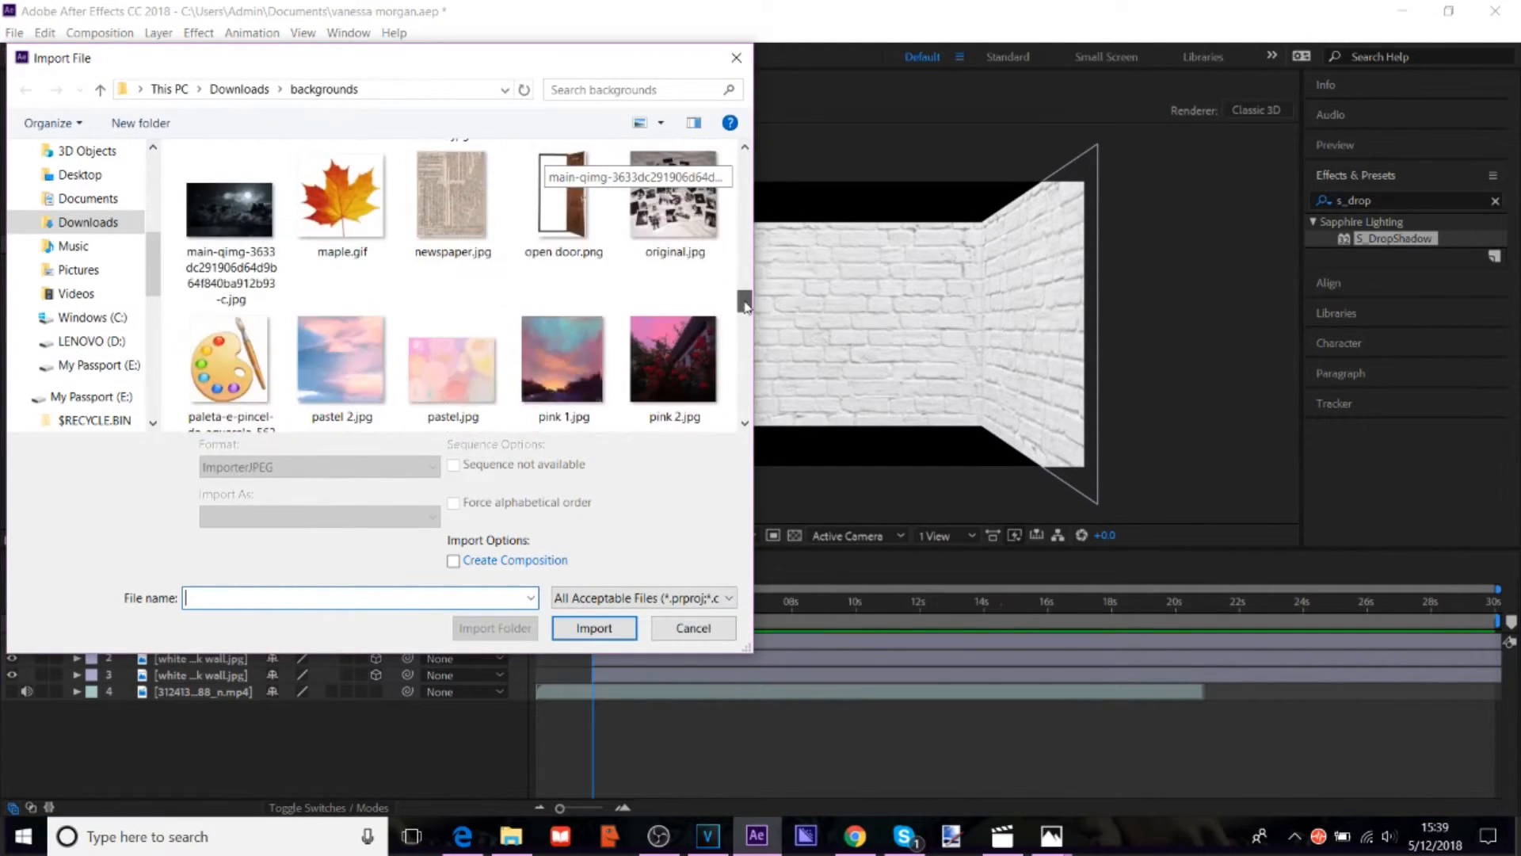
scroll(down, 3)
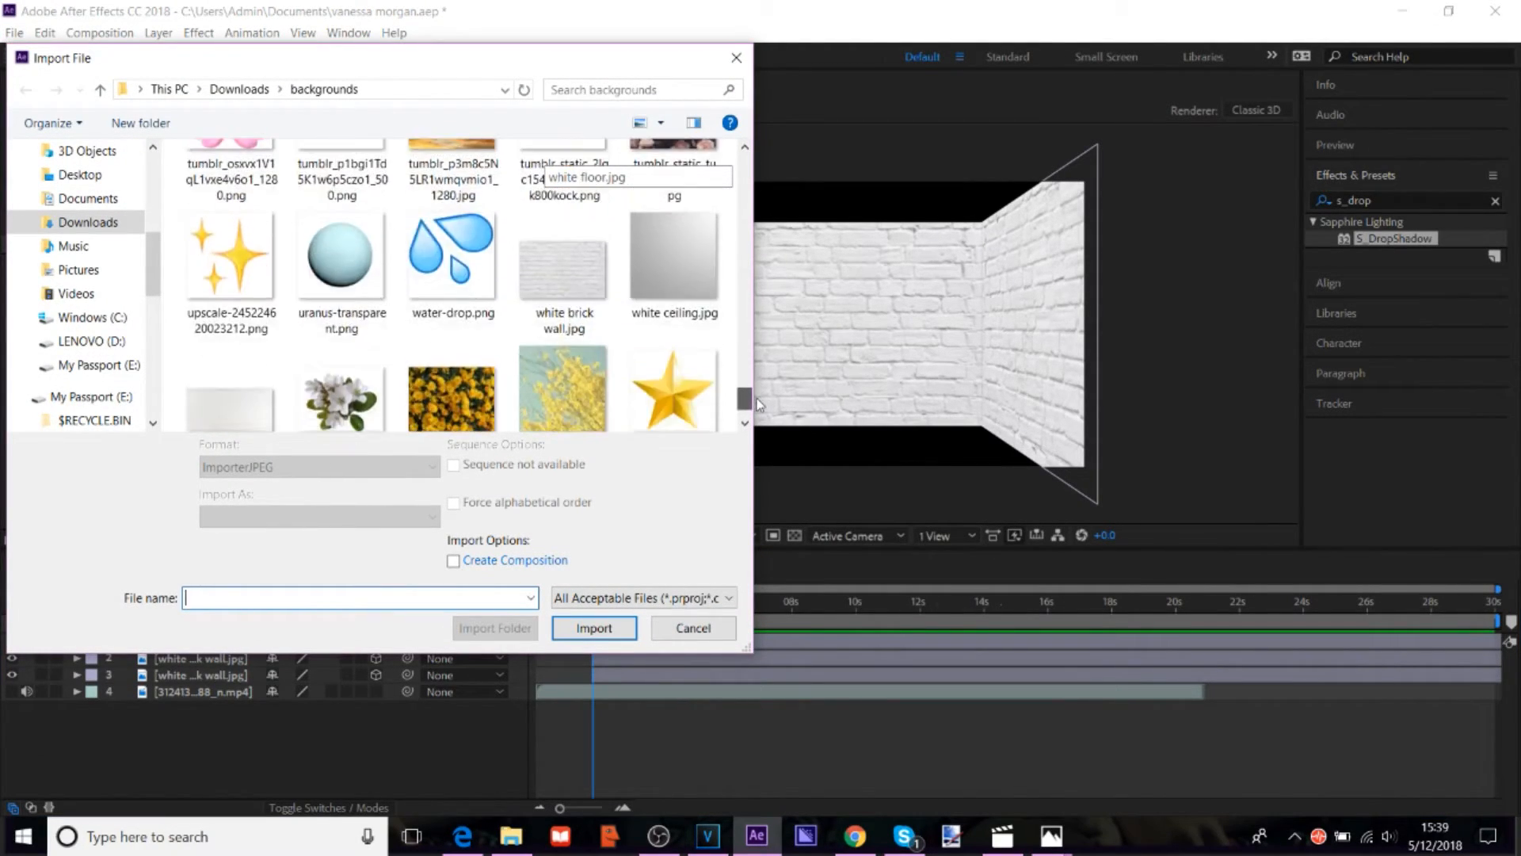
scroll(down, 3)
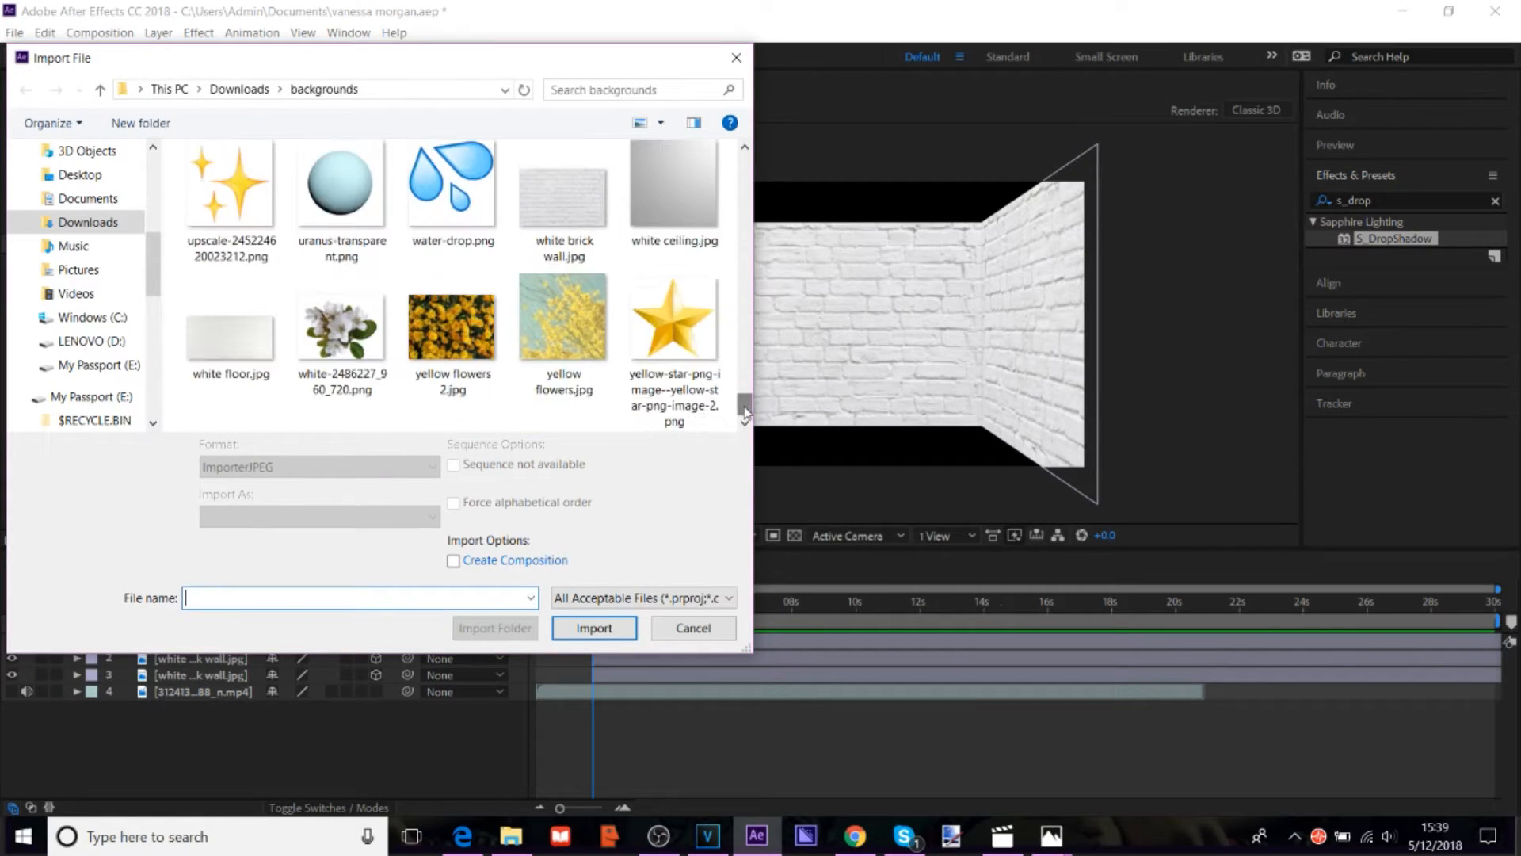
click(230, 325)
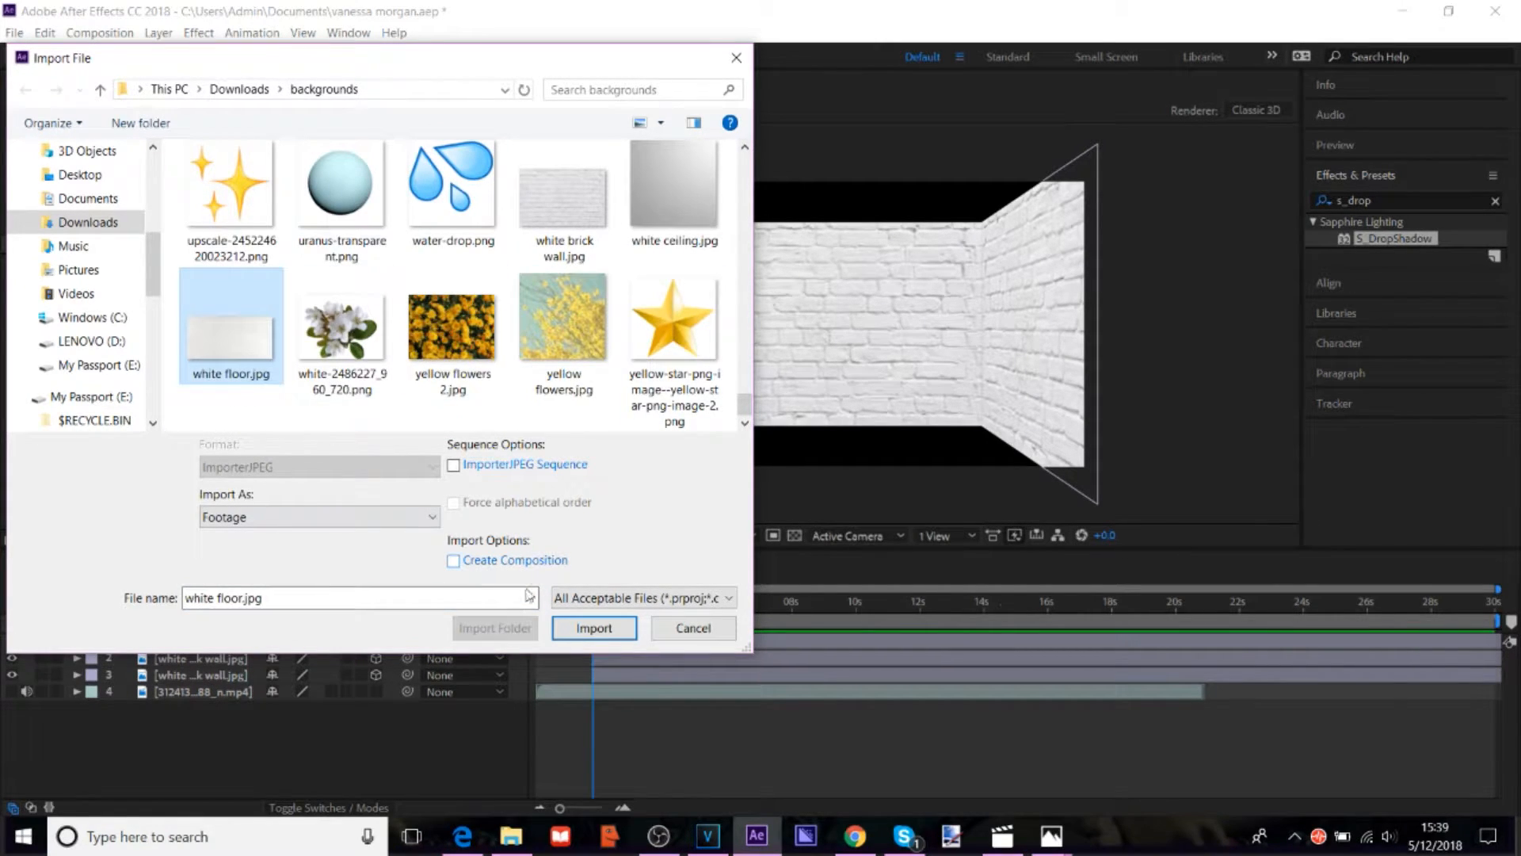
click(594, 627)
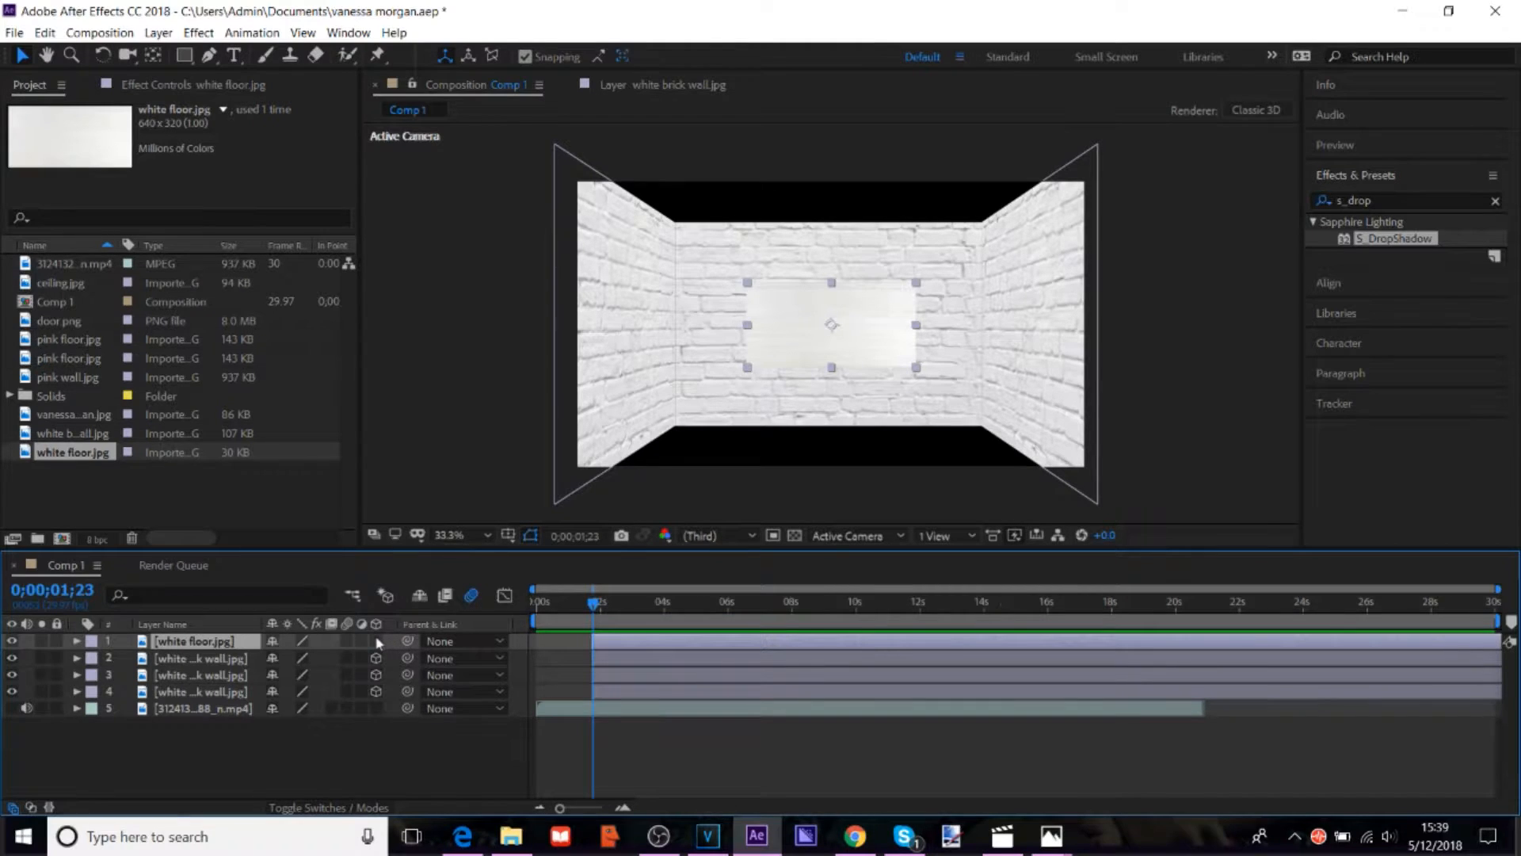
Step: Rotate the floor 90° on X, lower it and scale it up to cover the room's bottom
click(76, 642)
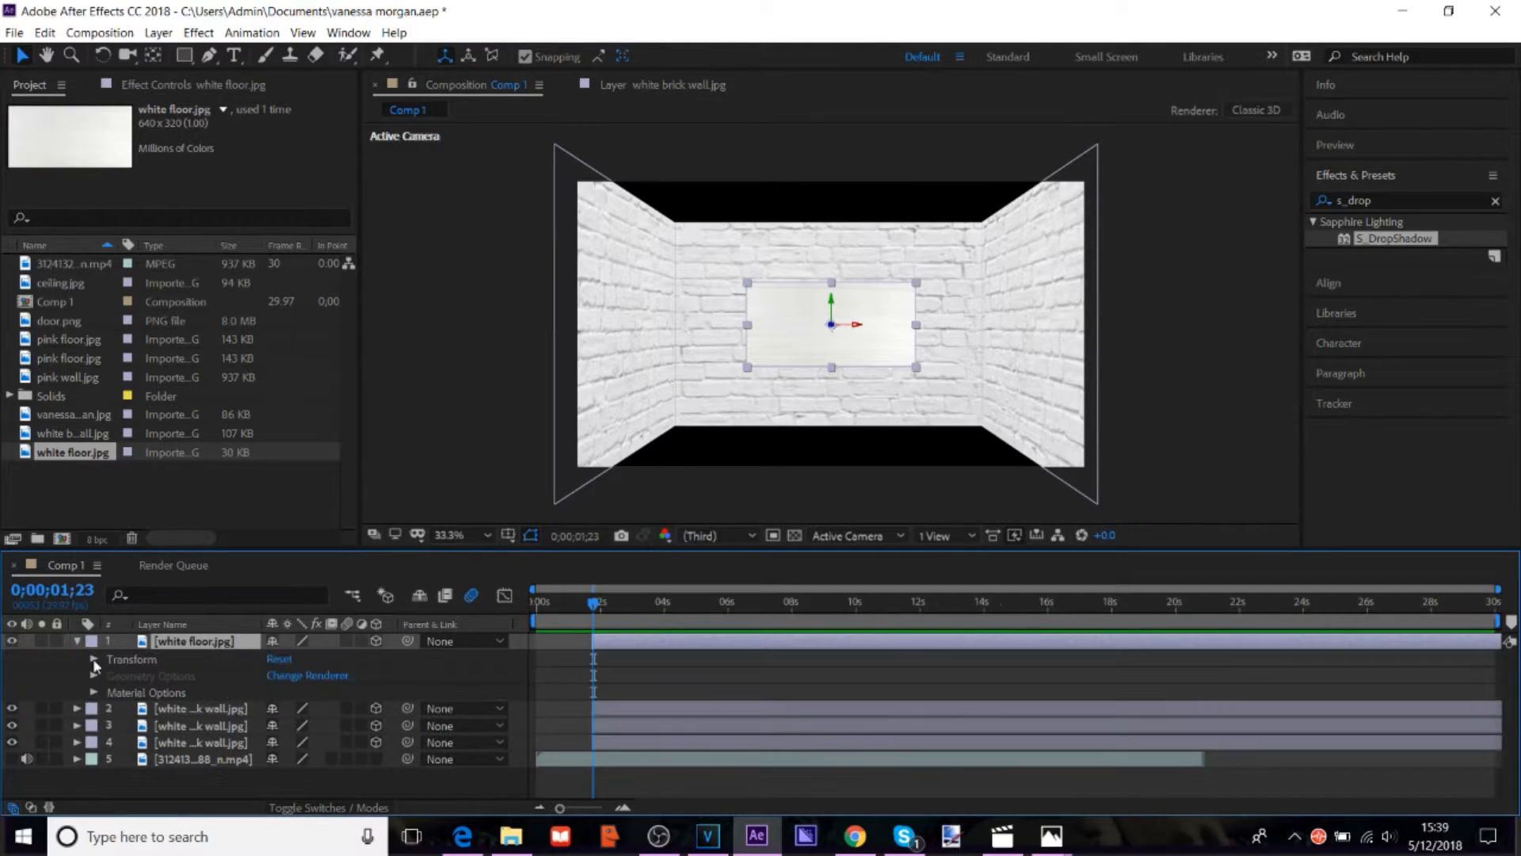
click(93, 659)
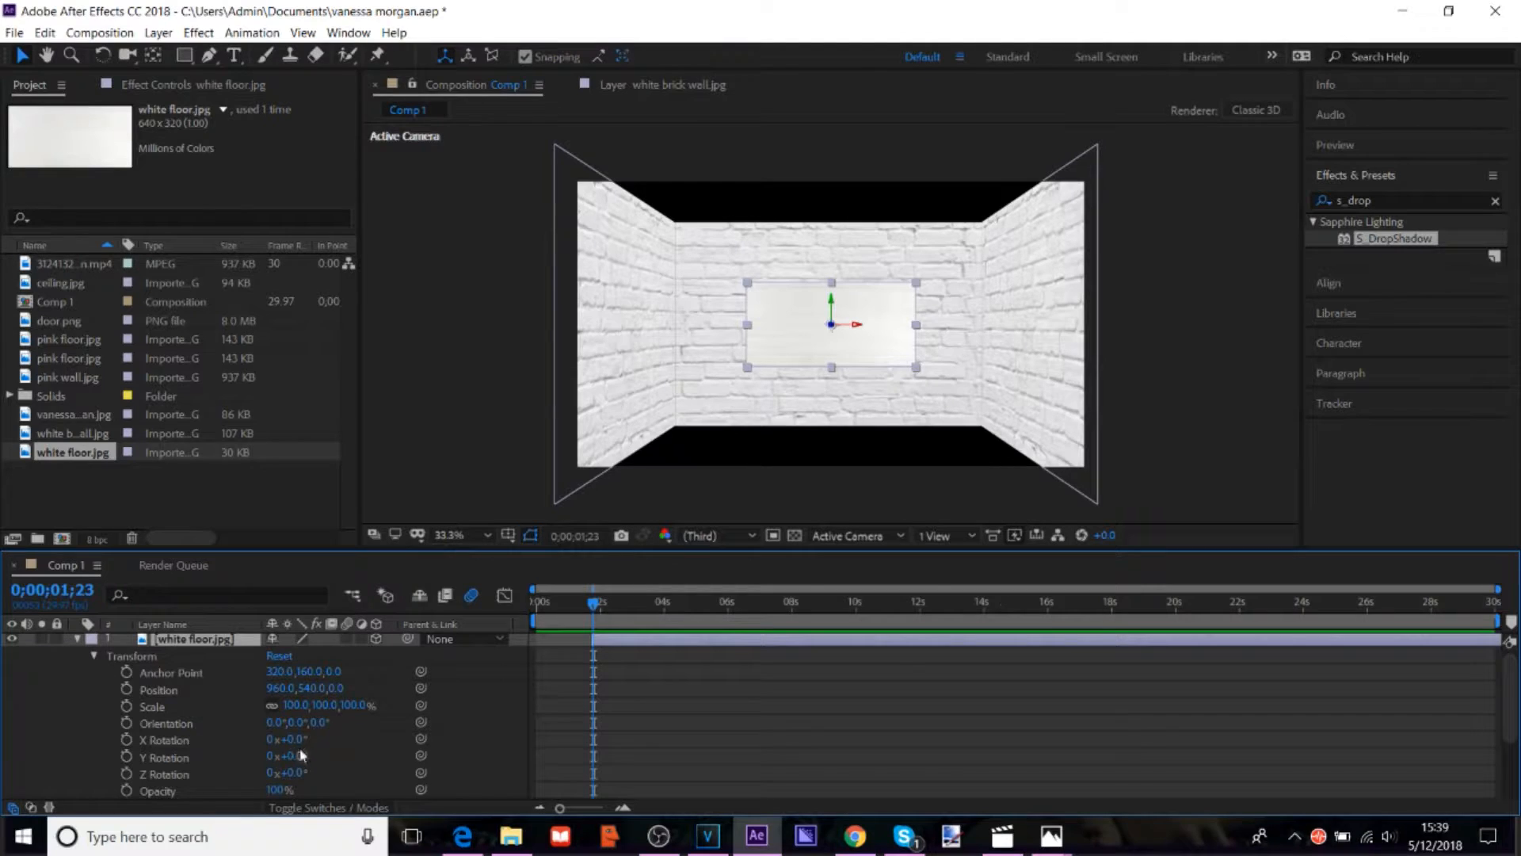
drag(297, 740, 311, 740)
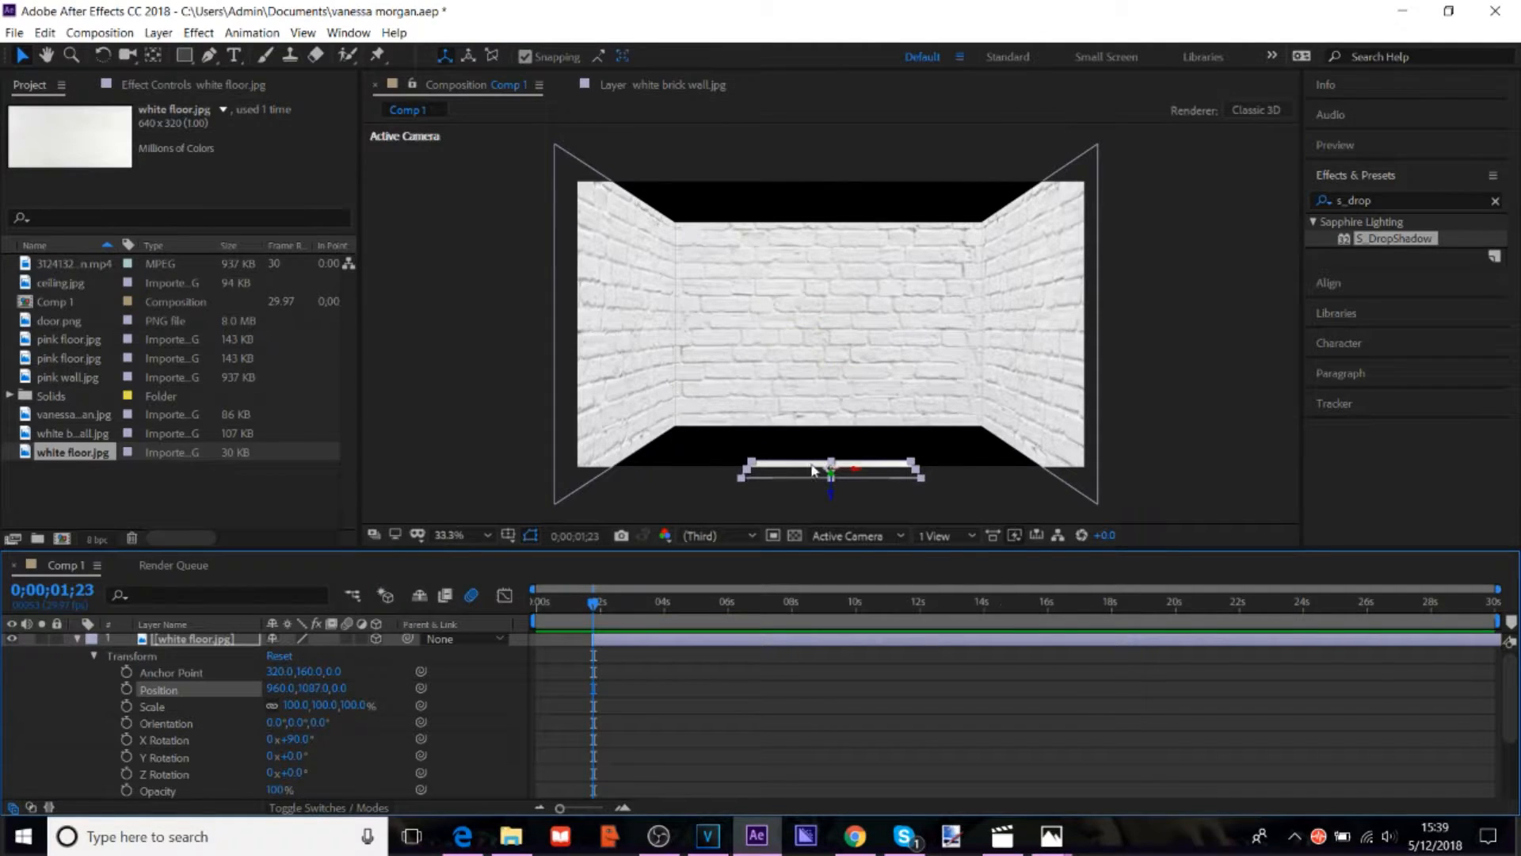
drag(829, 469, 796, 434)
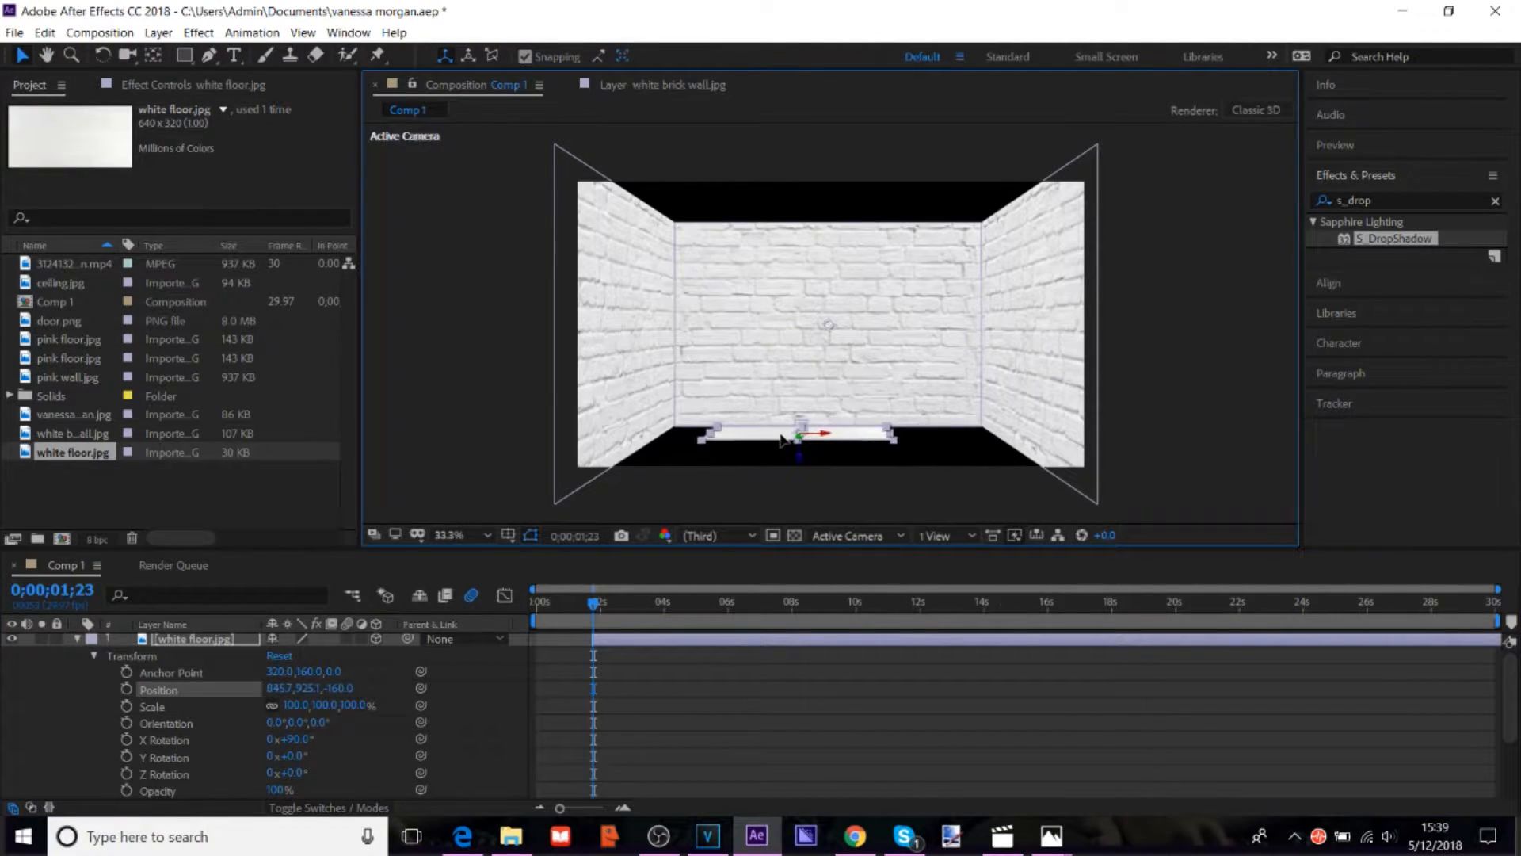
drag(791, 434, 859, 434)
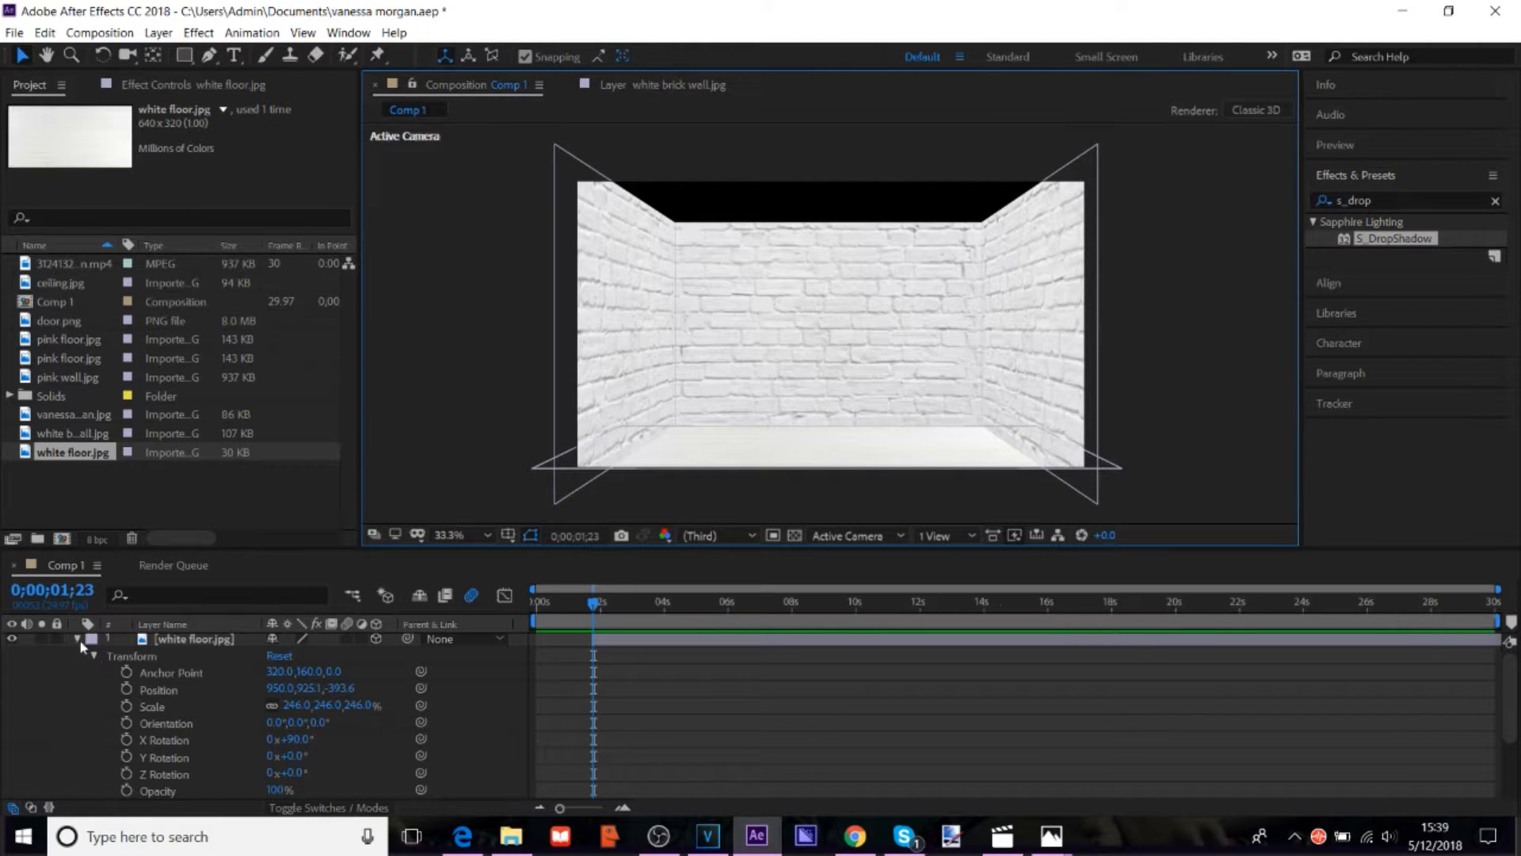
Step: Collapse the floor layer and import white ceiling.jpg into the comp
click(15, 32)
text(white)
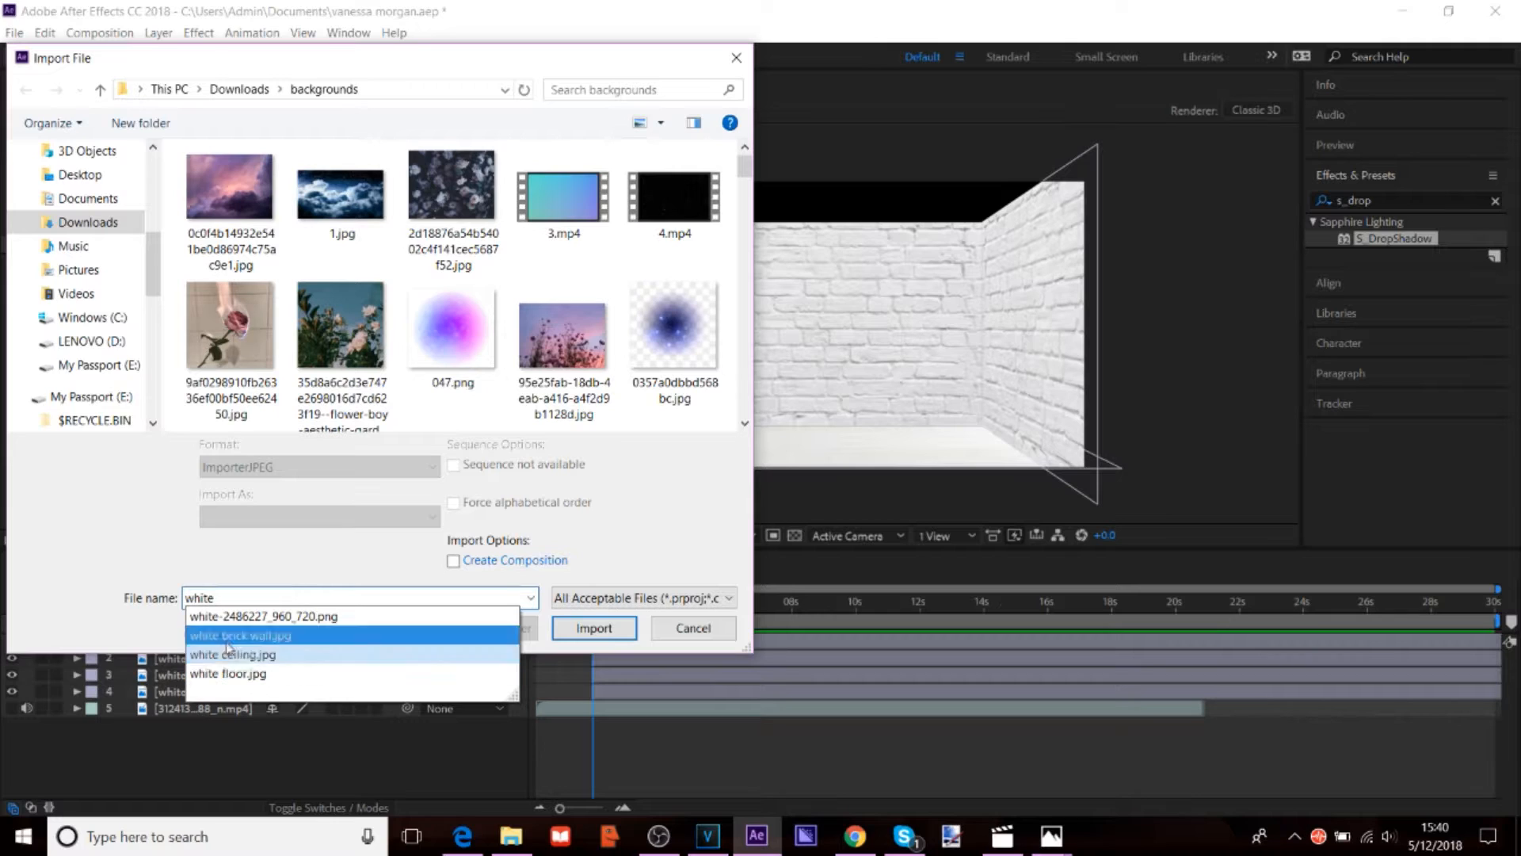
click(593, 627)
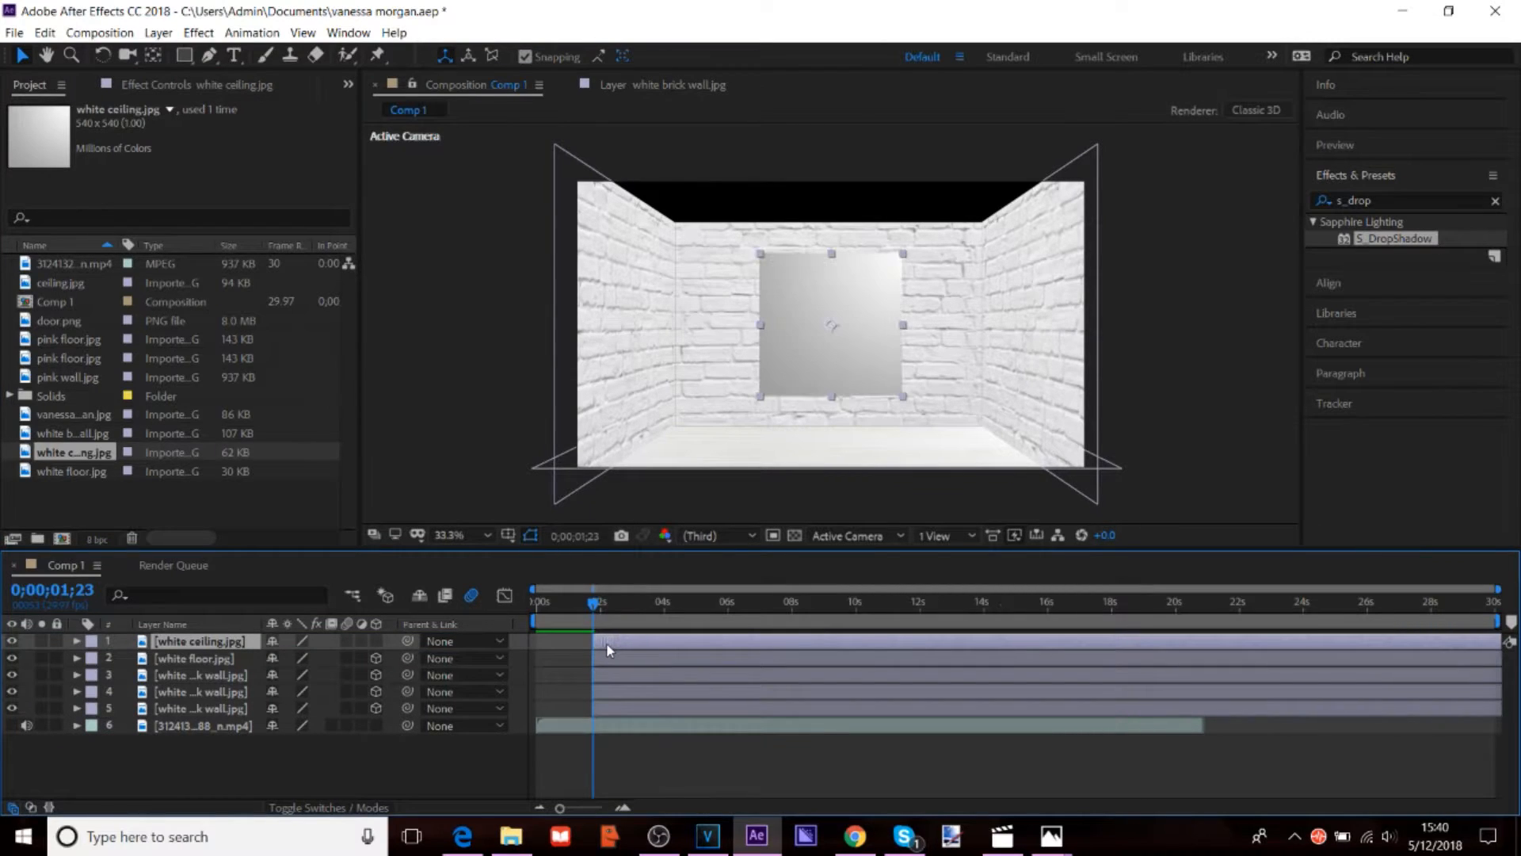
Step: Set the ceiling's X Rotation to -90° and stretch it across the top of the room
click(76, 642)
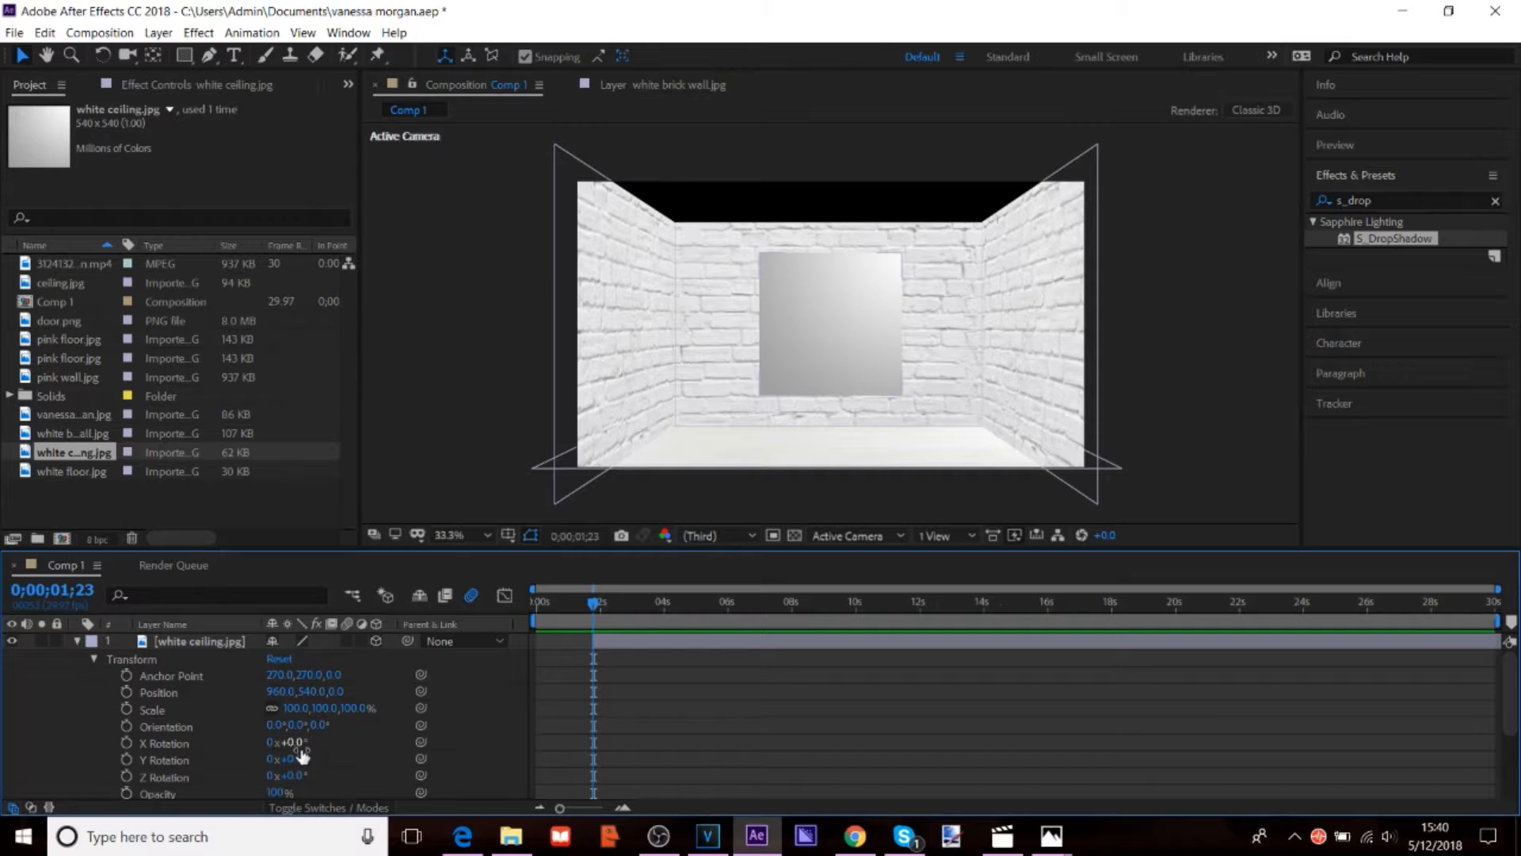
text(-90)
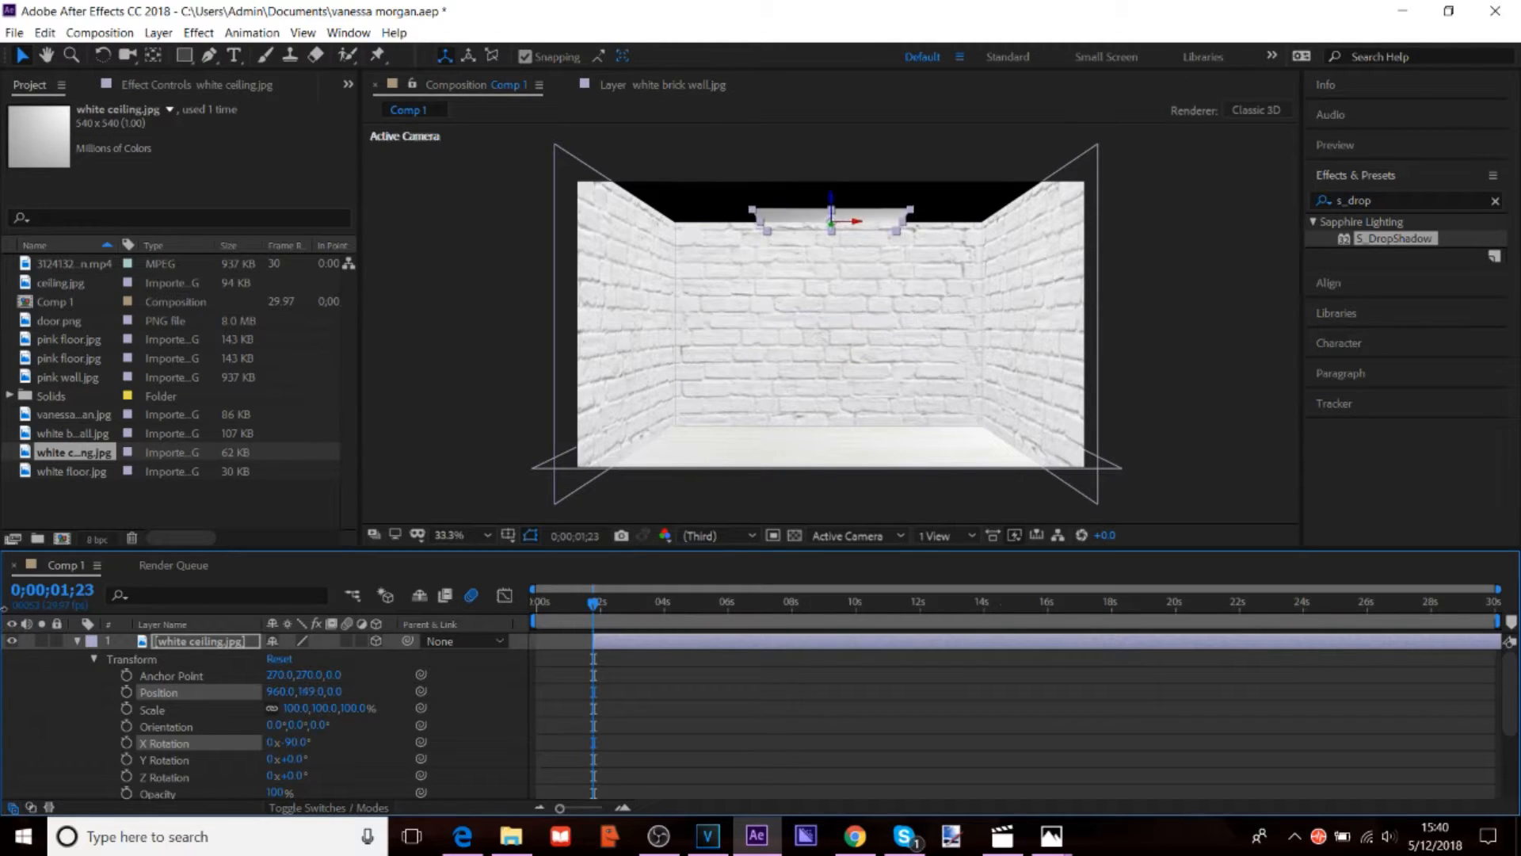
drag(828, 218, 820, 175)
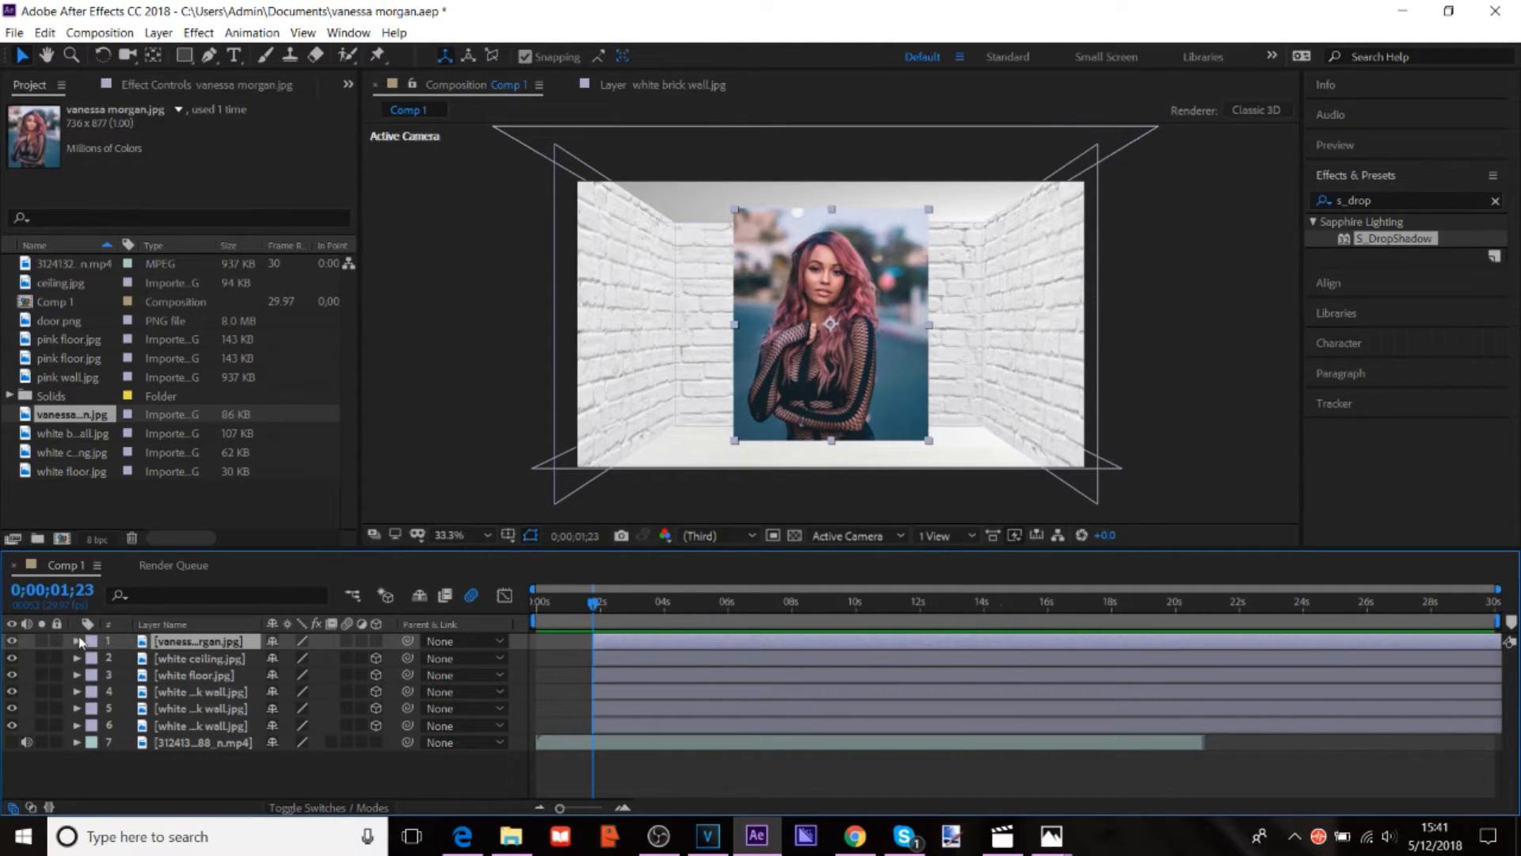
Step: Scale the photo to 40% and position it at 646,370 on the back wall
click(76, 640)
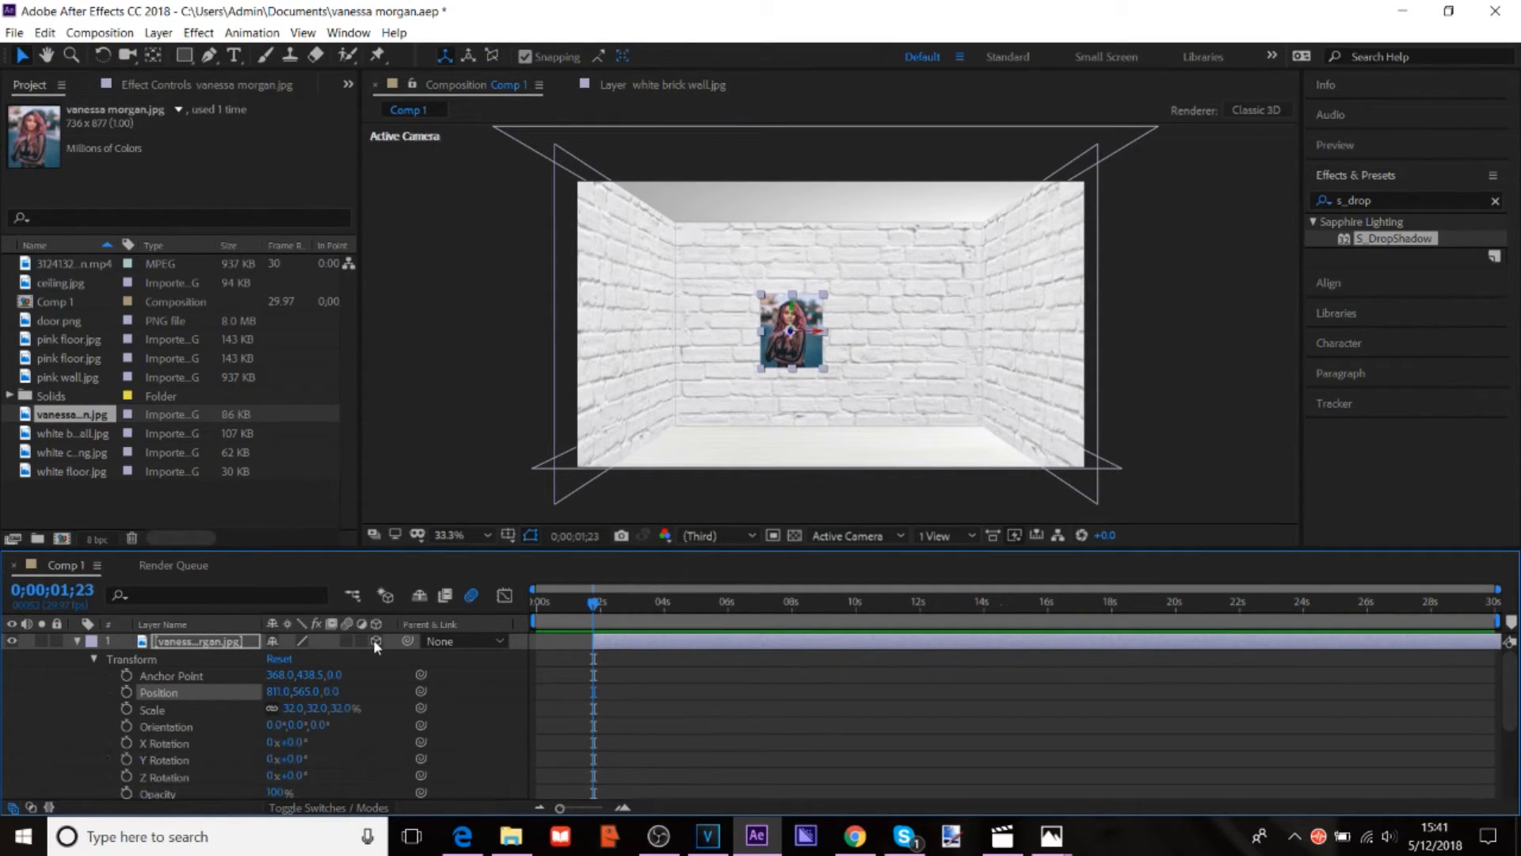
double_click(282, 707)
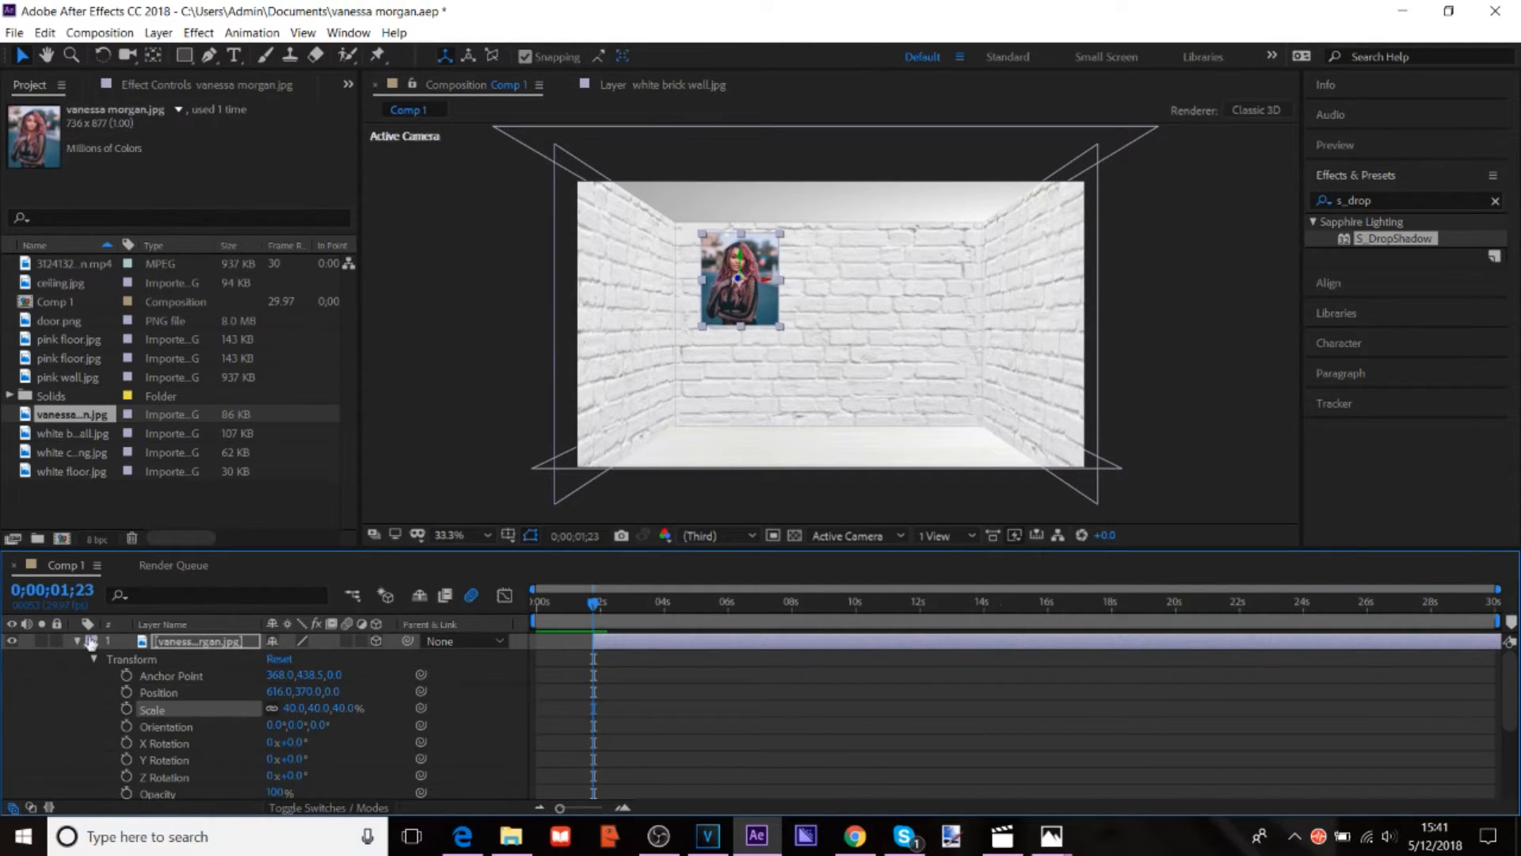
click(76, 642)
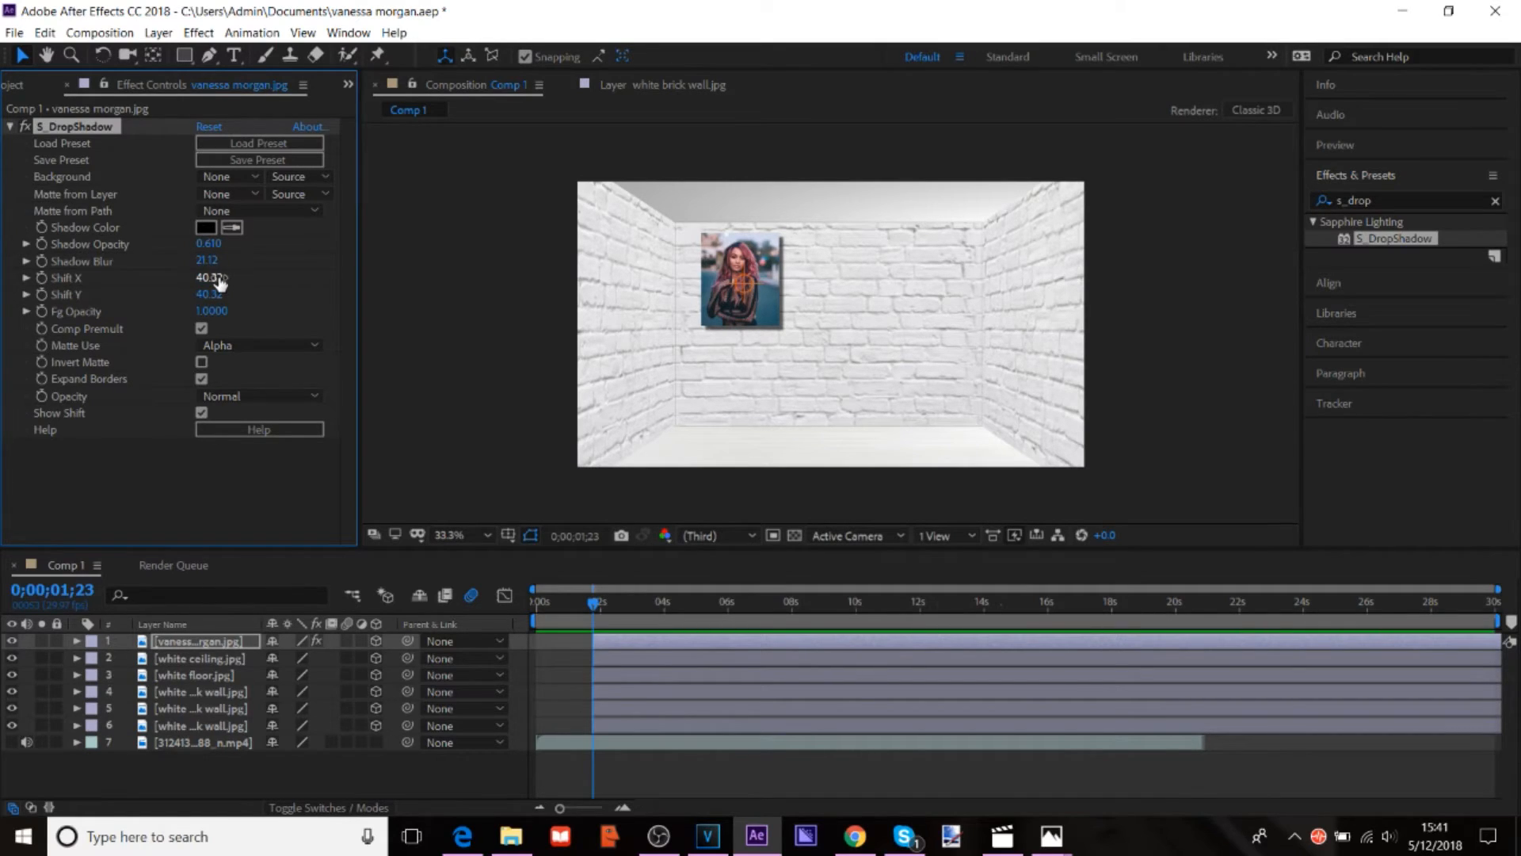
Step: Set the S_DropShadow Shift X to 30.32 and Shift Y to 20.32
drag(208, 260, 219, 260)
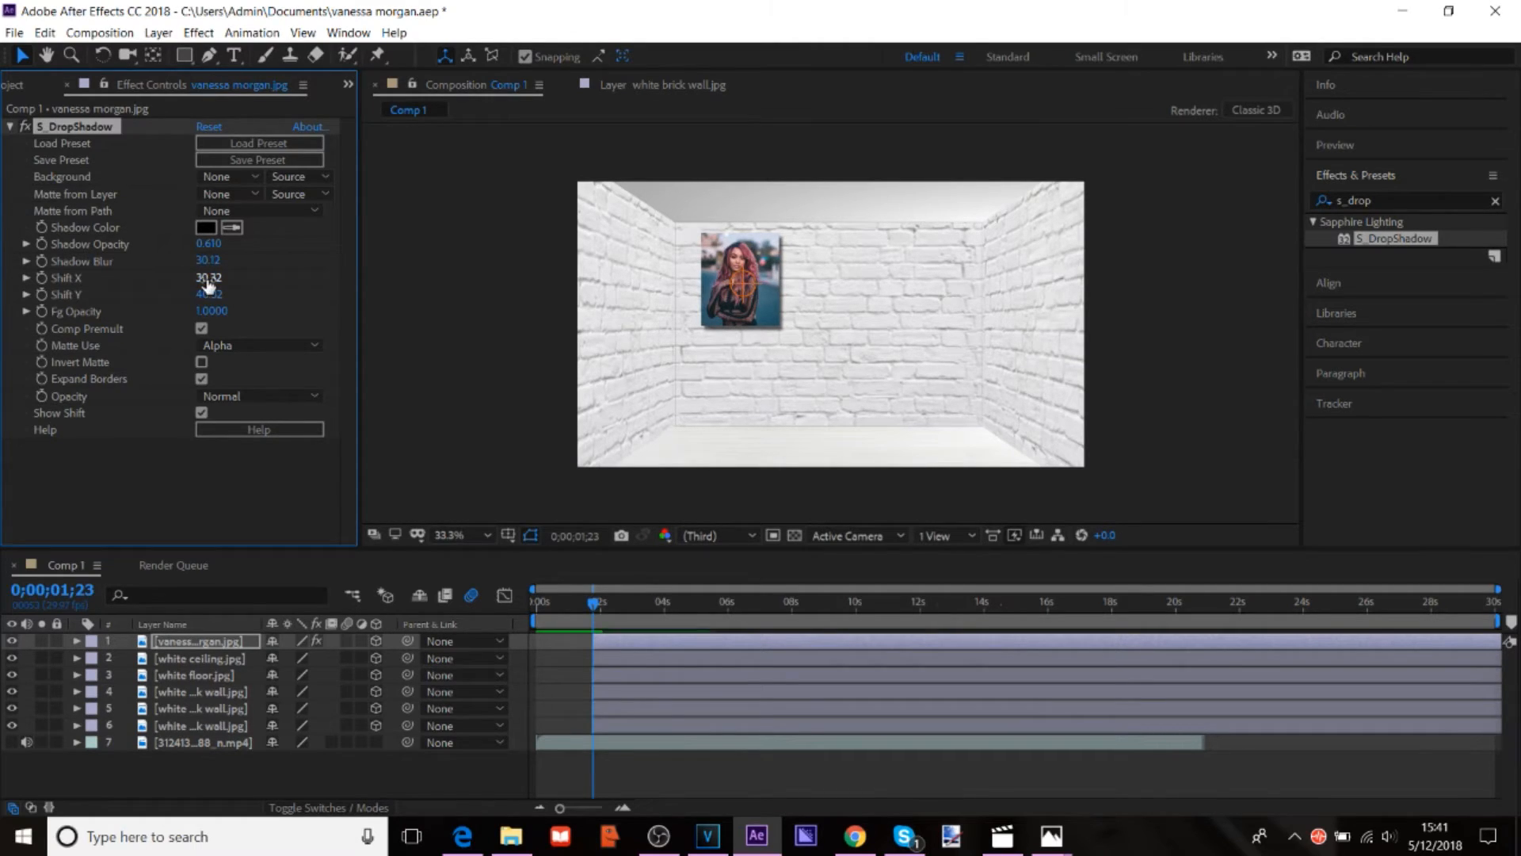
drag(209, 295, 204, 295)
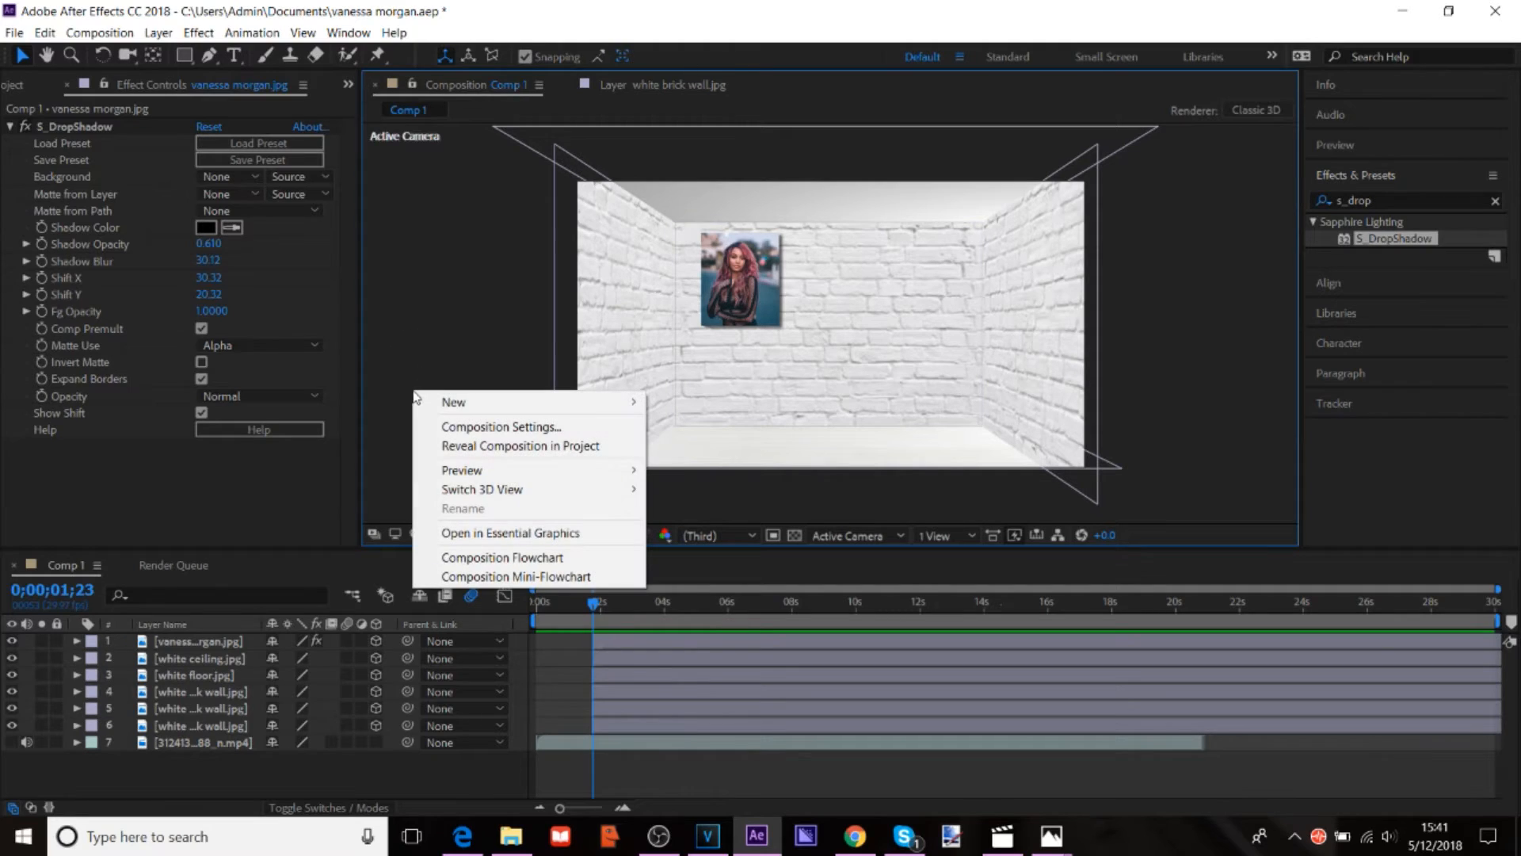
mouse_move(454, 401)
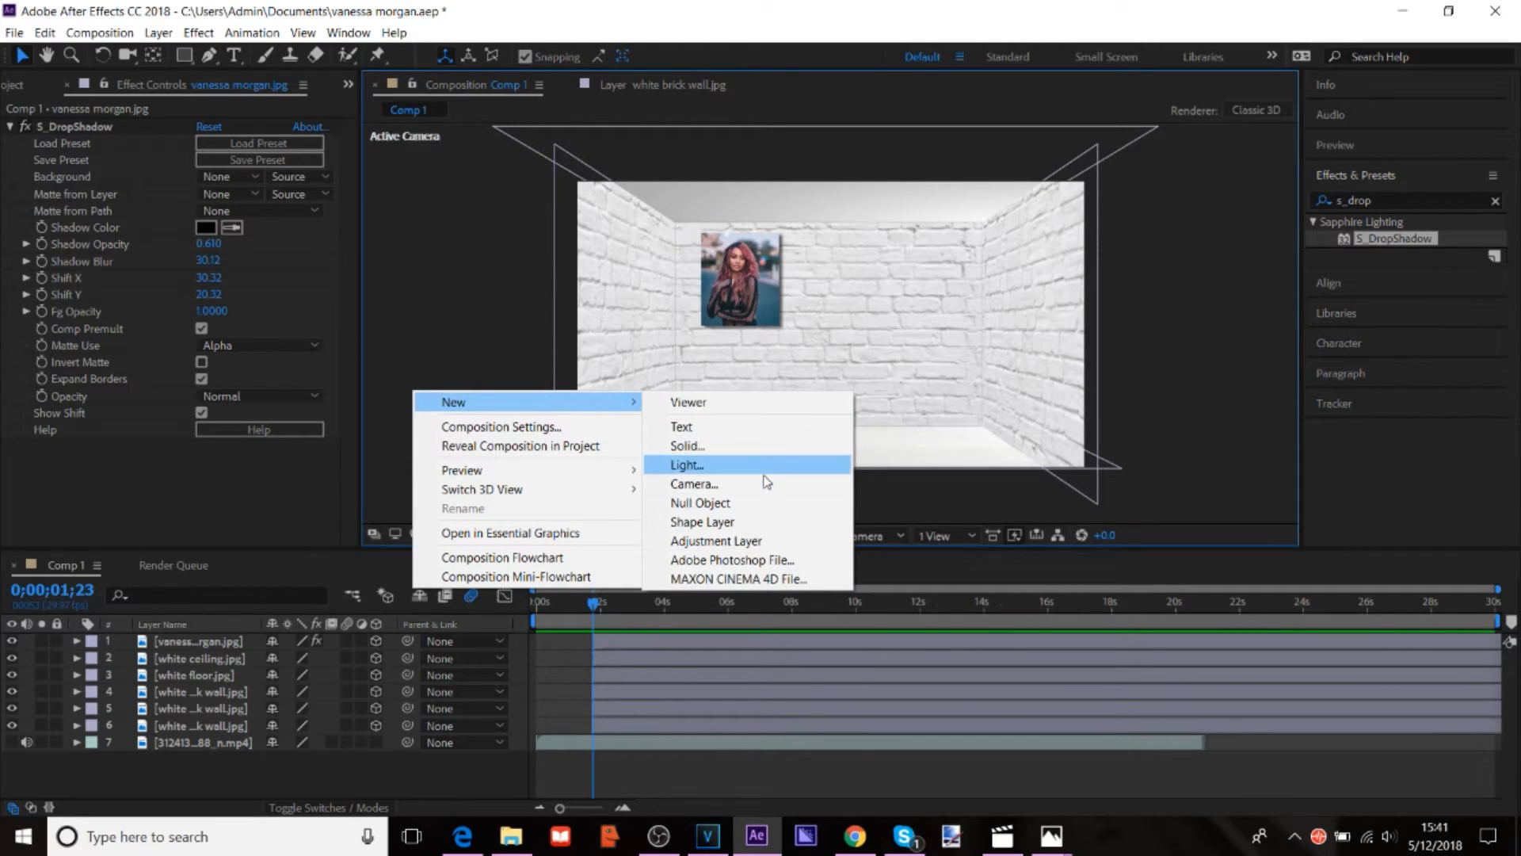
Step: Create a new camera and a null object, then parent the camera to the null
click(695, 484)
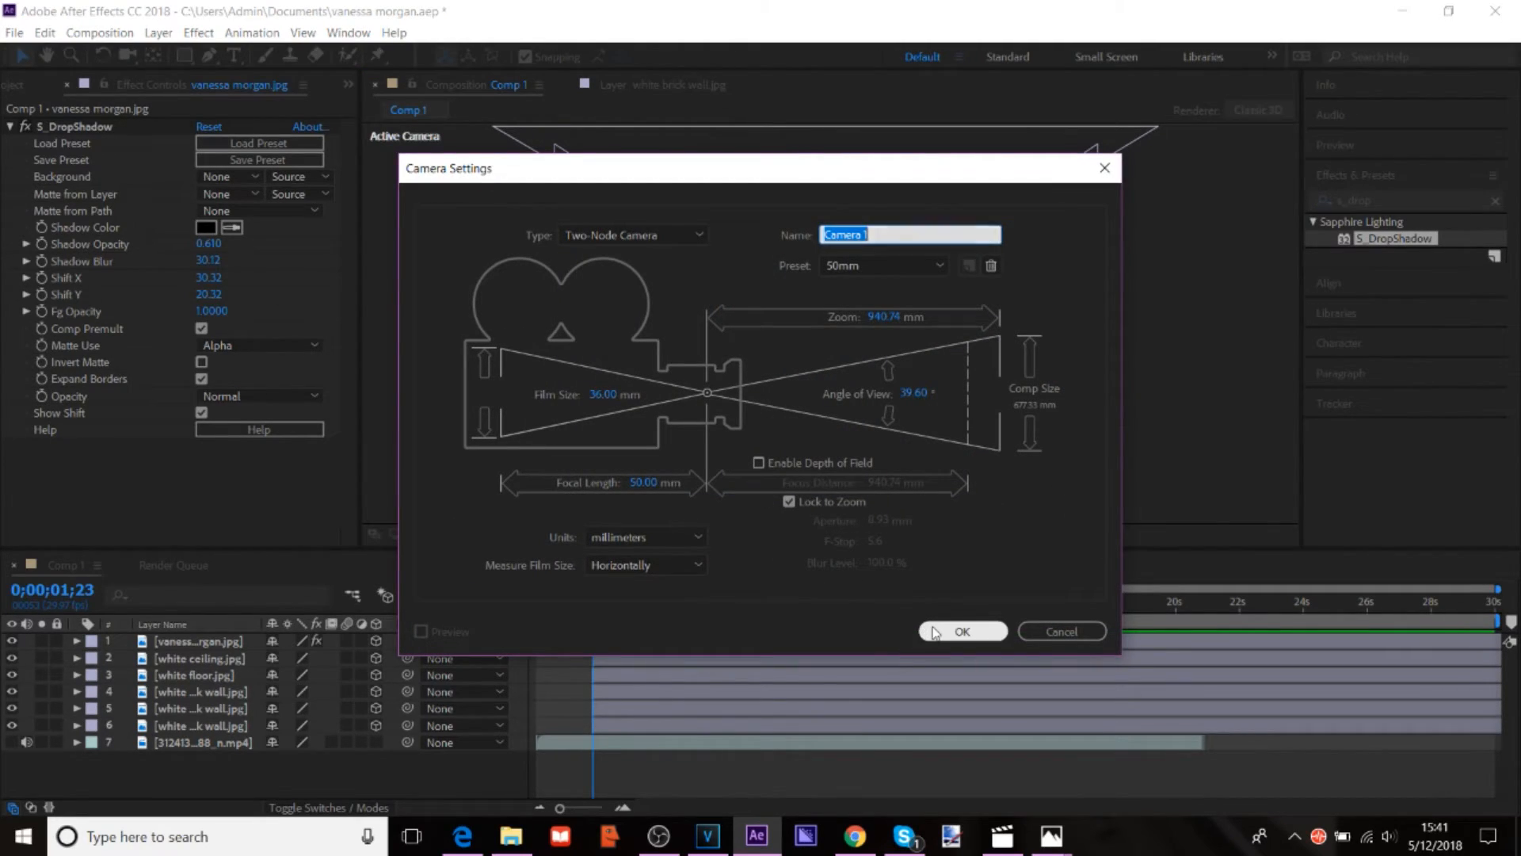
click(960, 630)
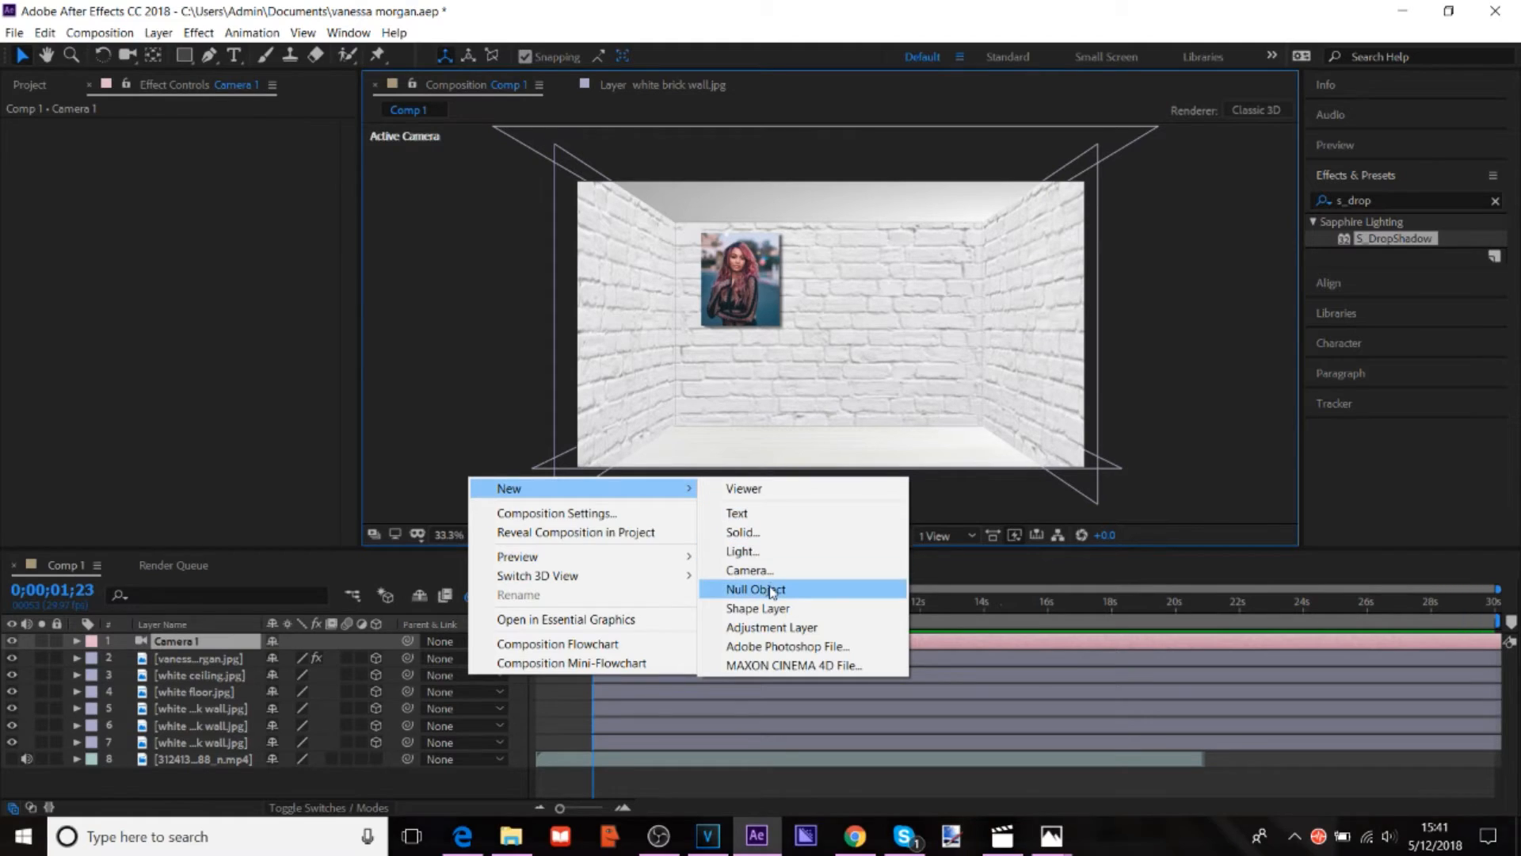
click(754, 589)
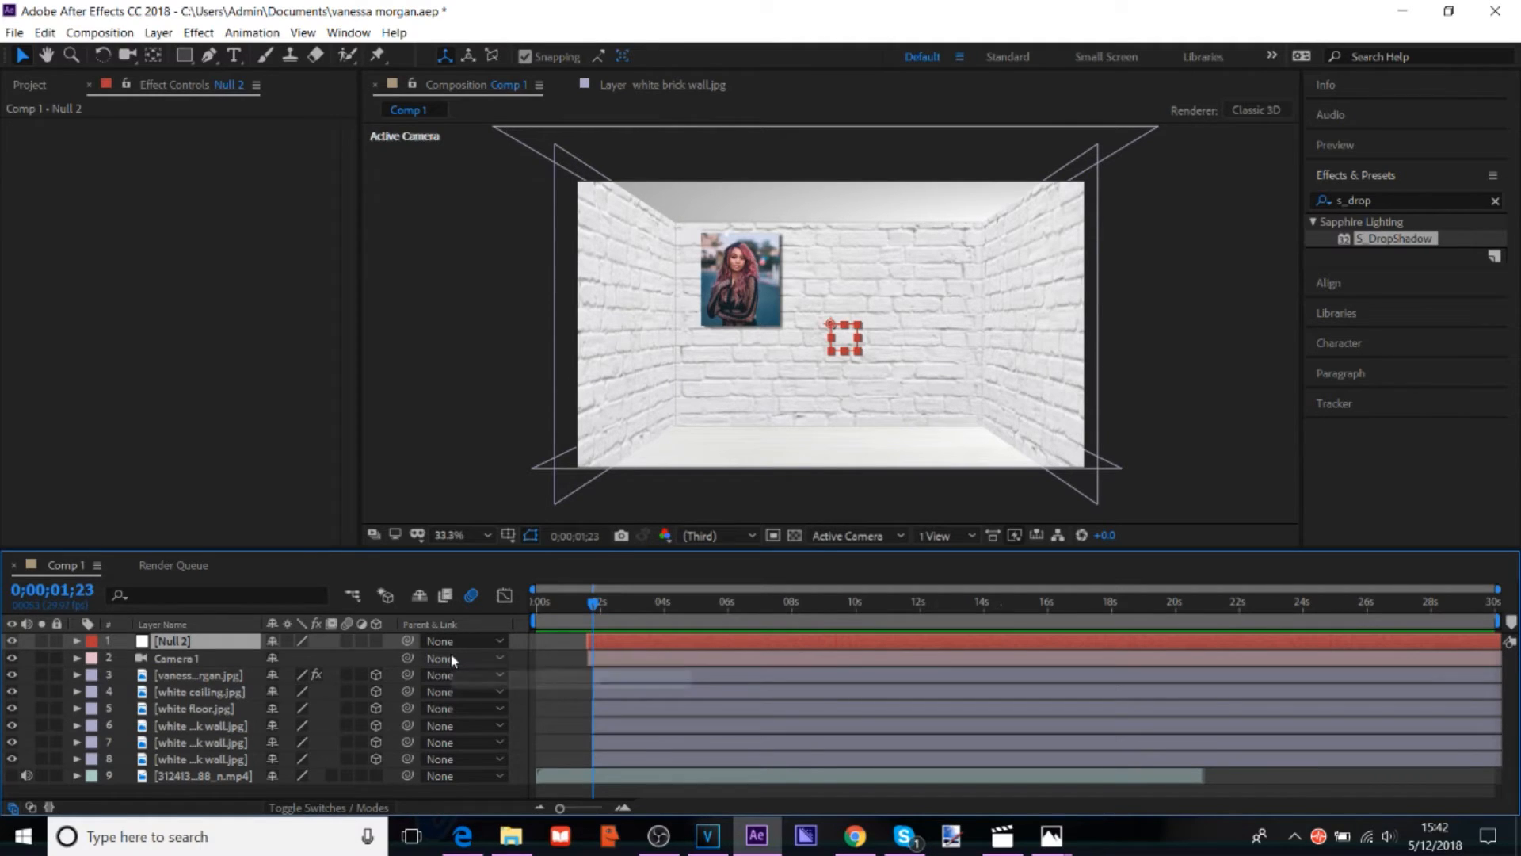
click(464, 658)
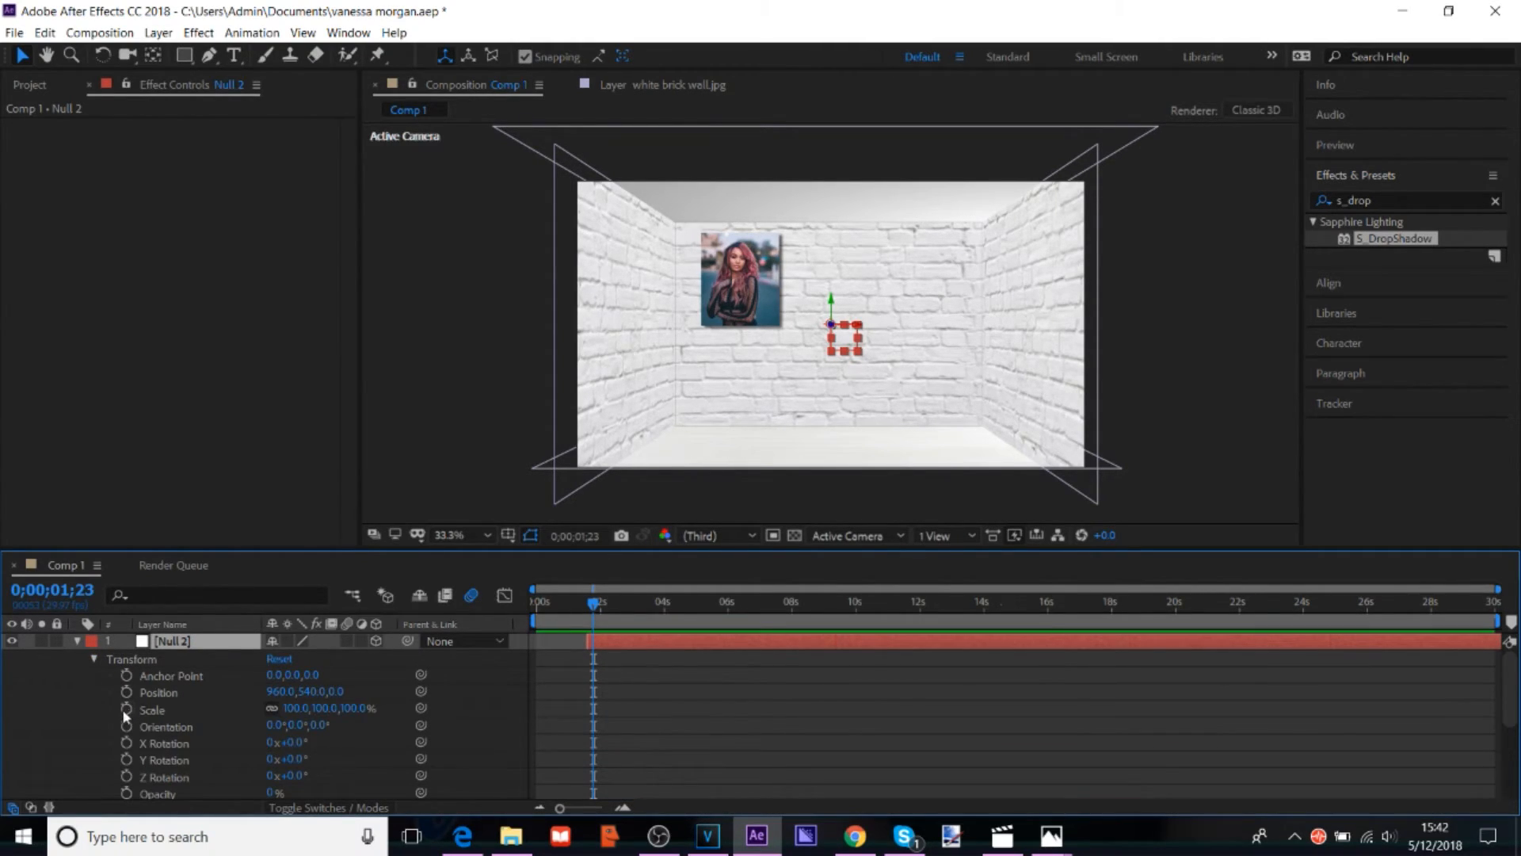
Step: Keyframe the null's Scale and move later in time to preview a 52% zoom-in
click(125, 710)
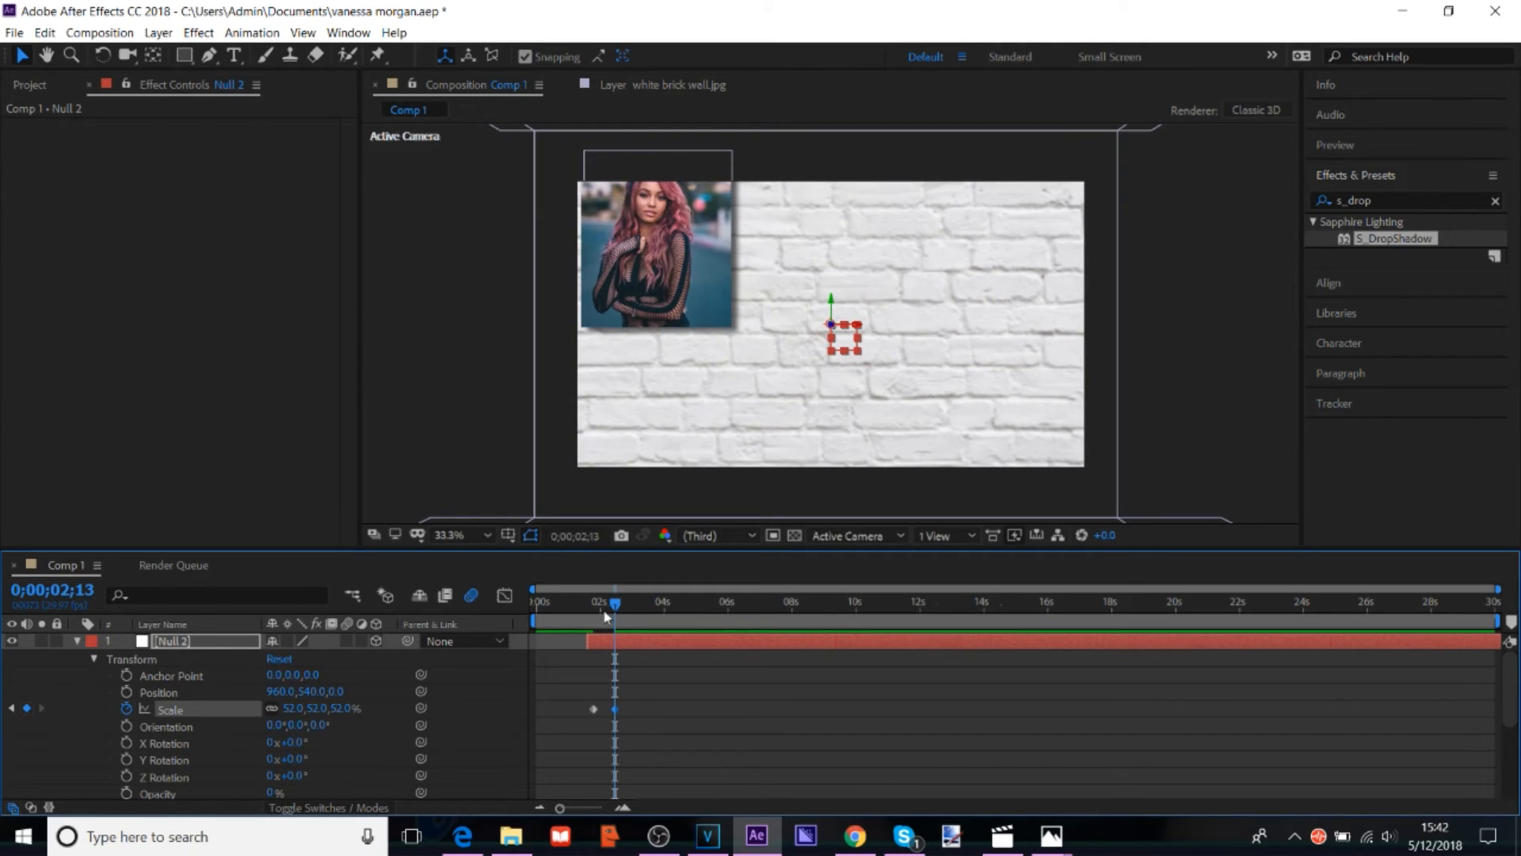
drag(614, 607, 591, 607)
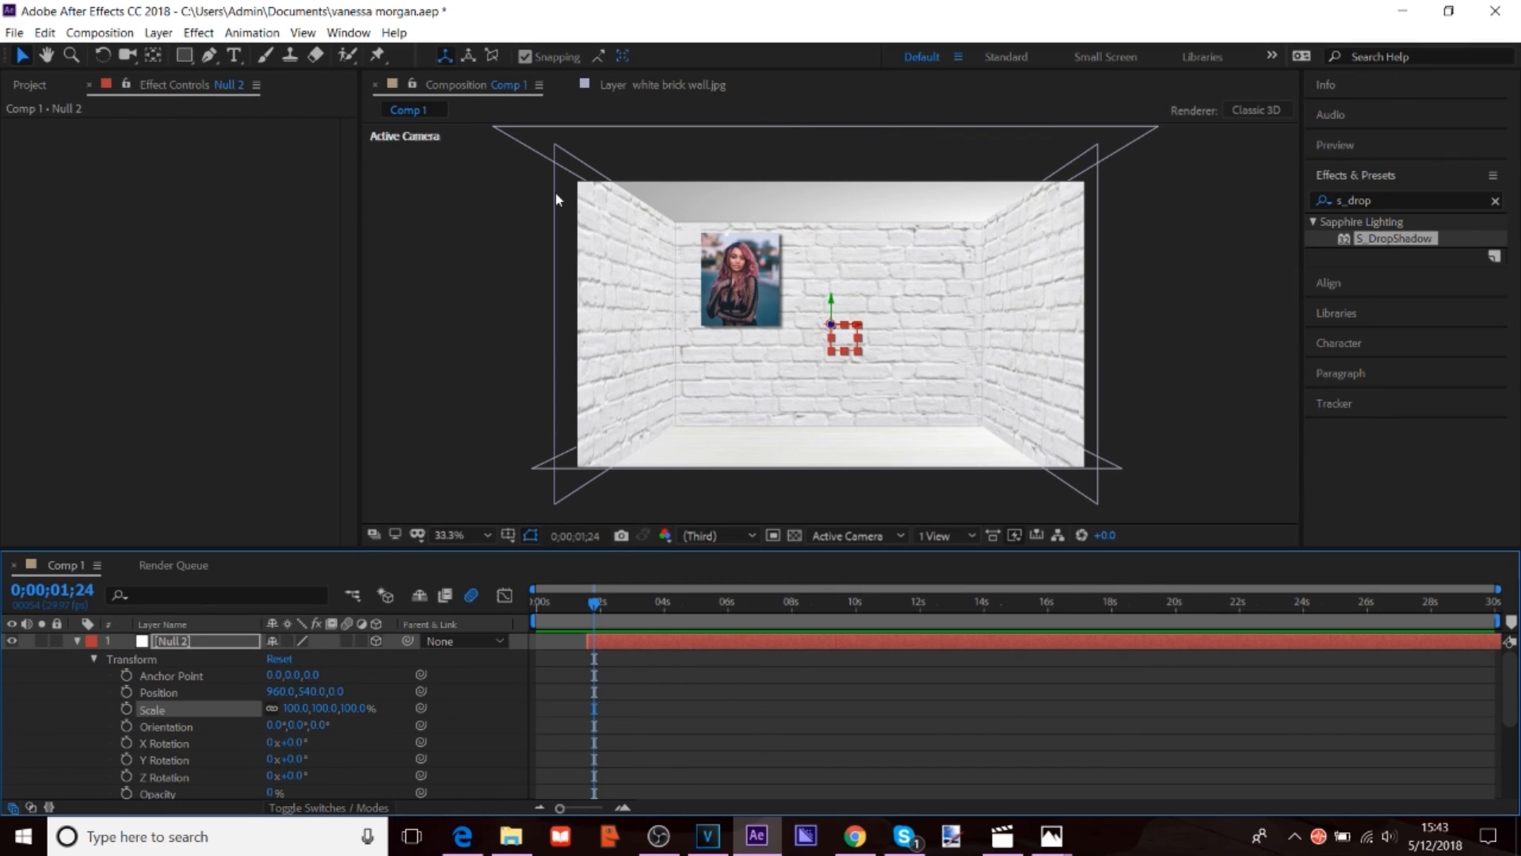
mouse_move(669, 762)
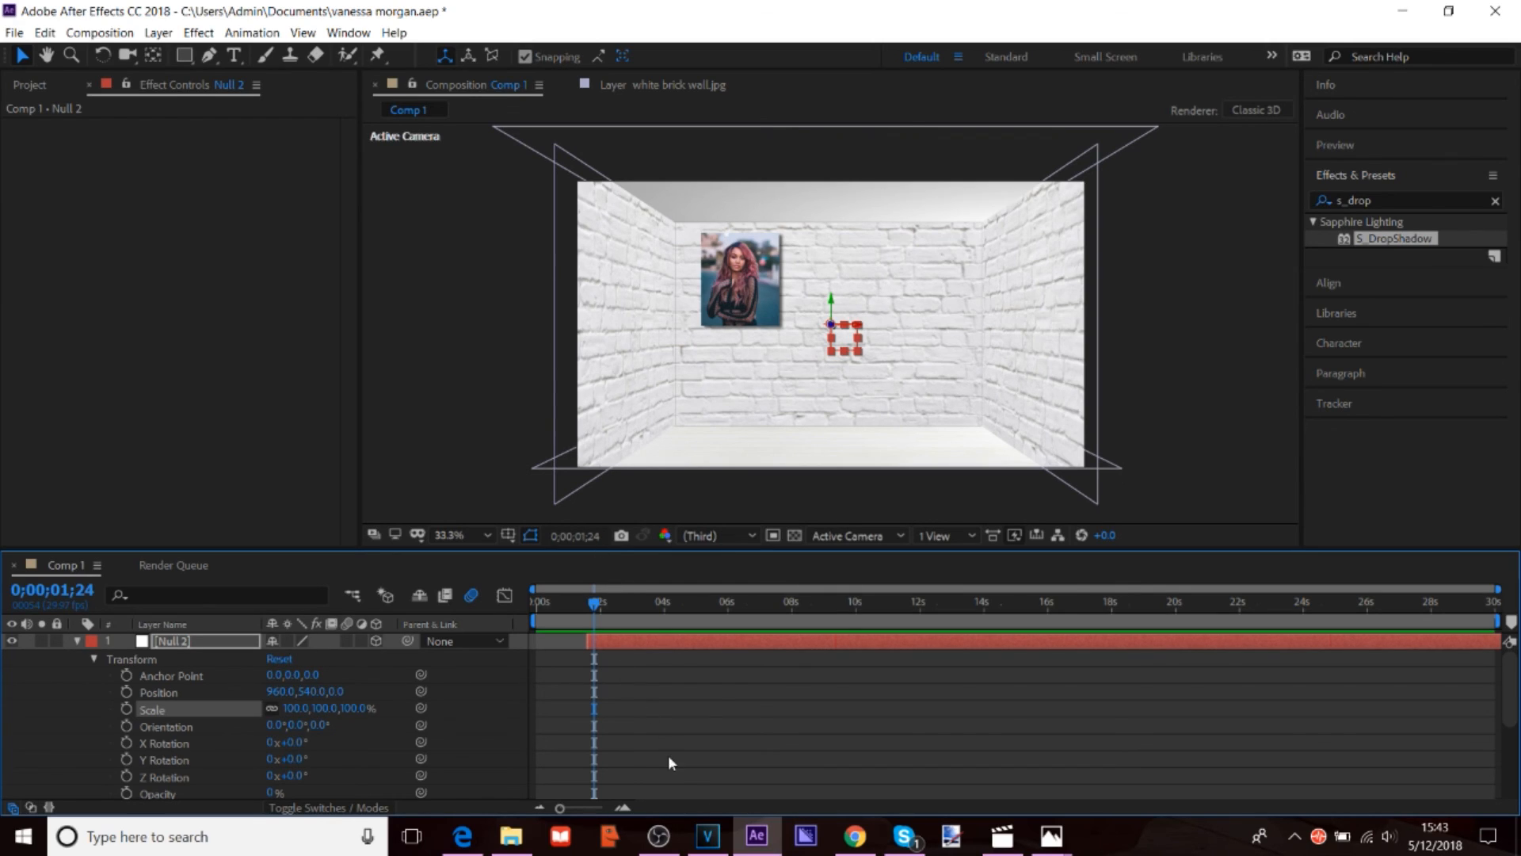
mouse_move(692, 749)
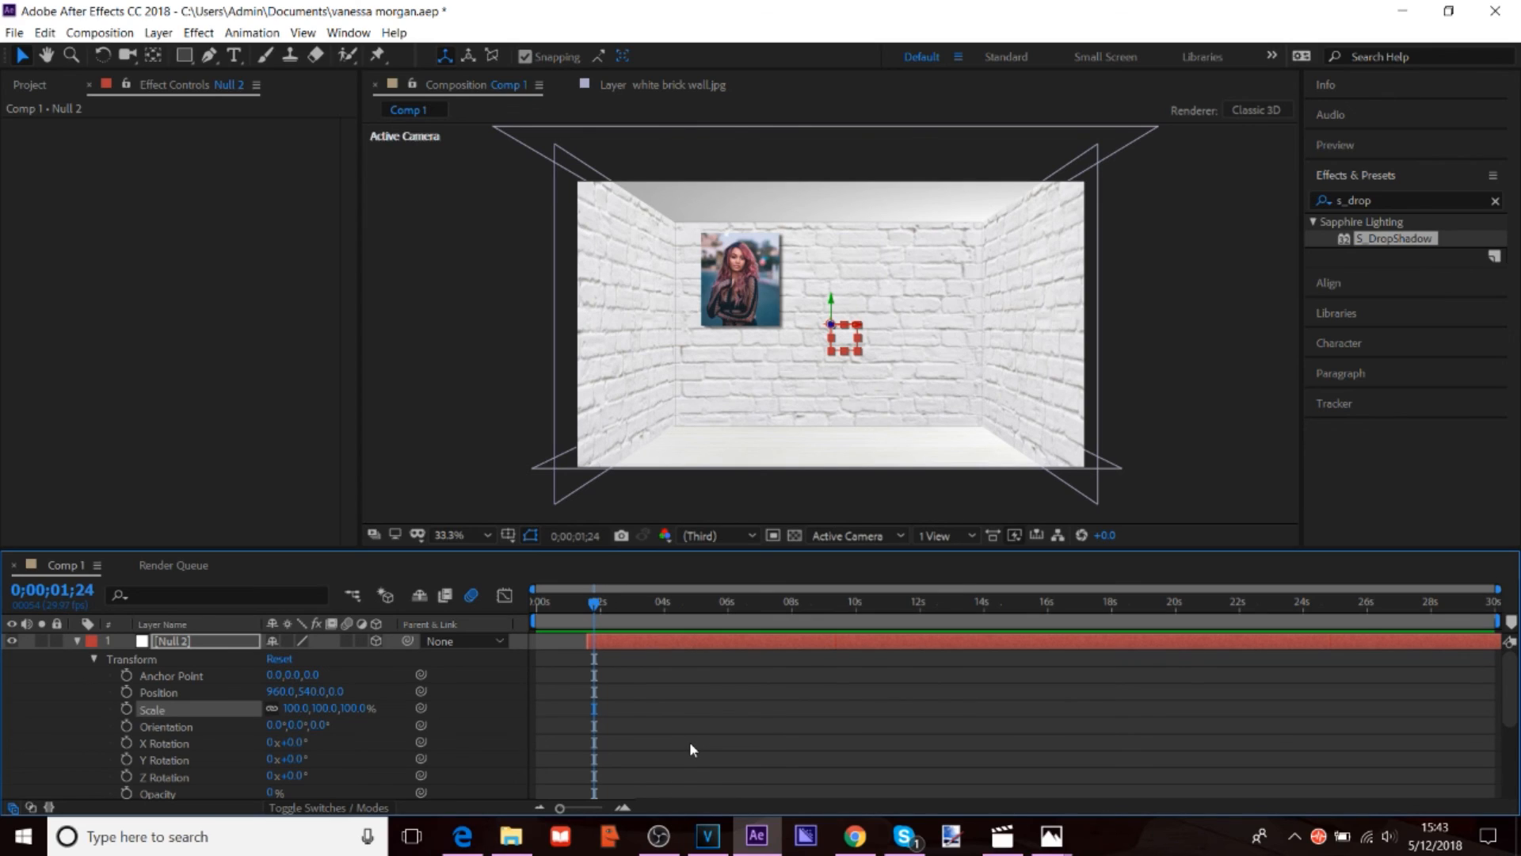